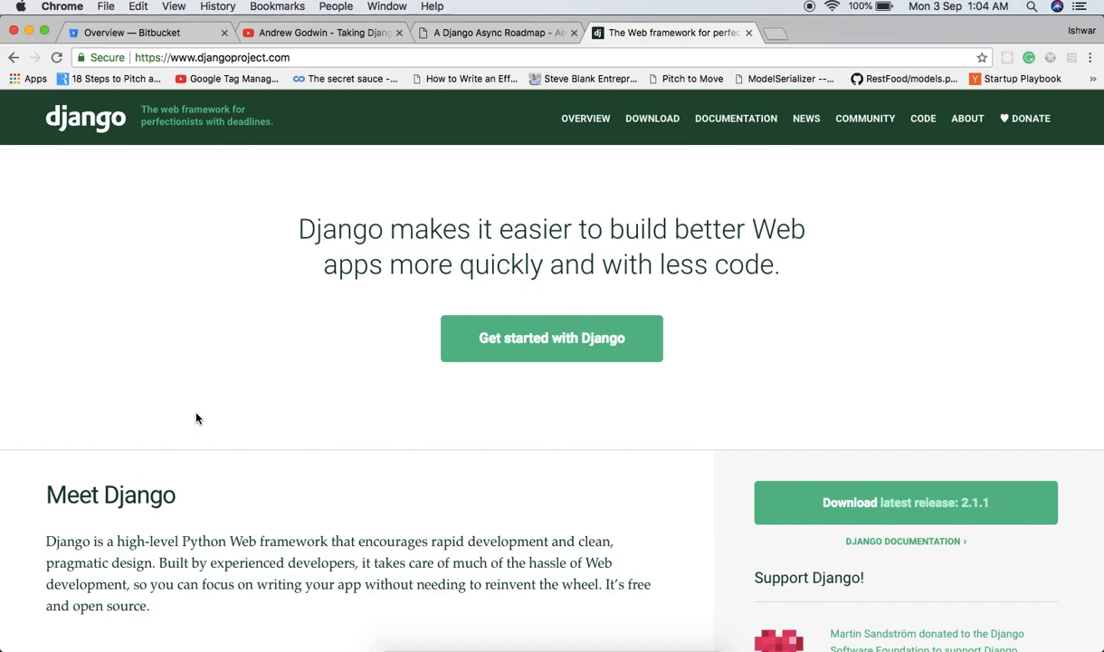
Step: Scroll through the search results and open the aiohttp documentation page
{"action": "scroll", "scroll_direction": "down", "scroll_amount": 3}
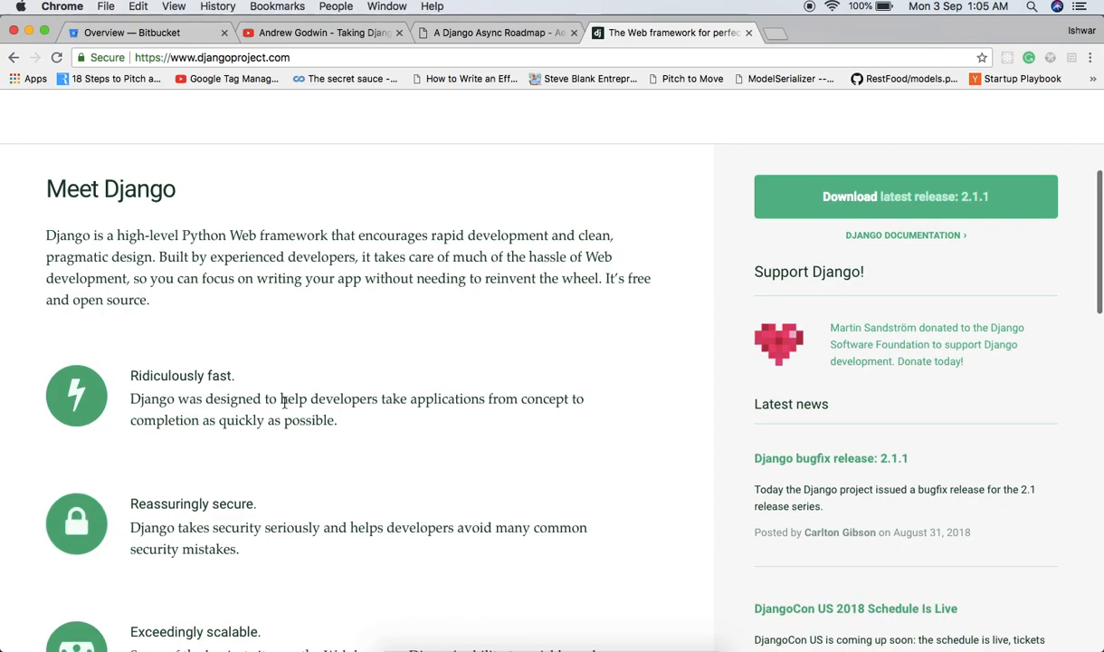
{"action": "scroll", "scroll_direction": "down", "scroll_amount": 3}
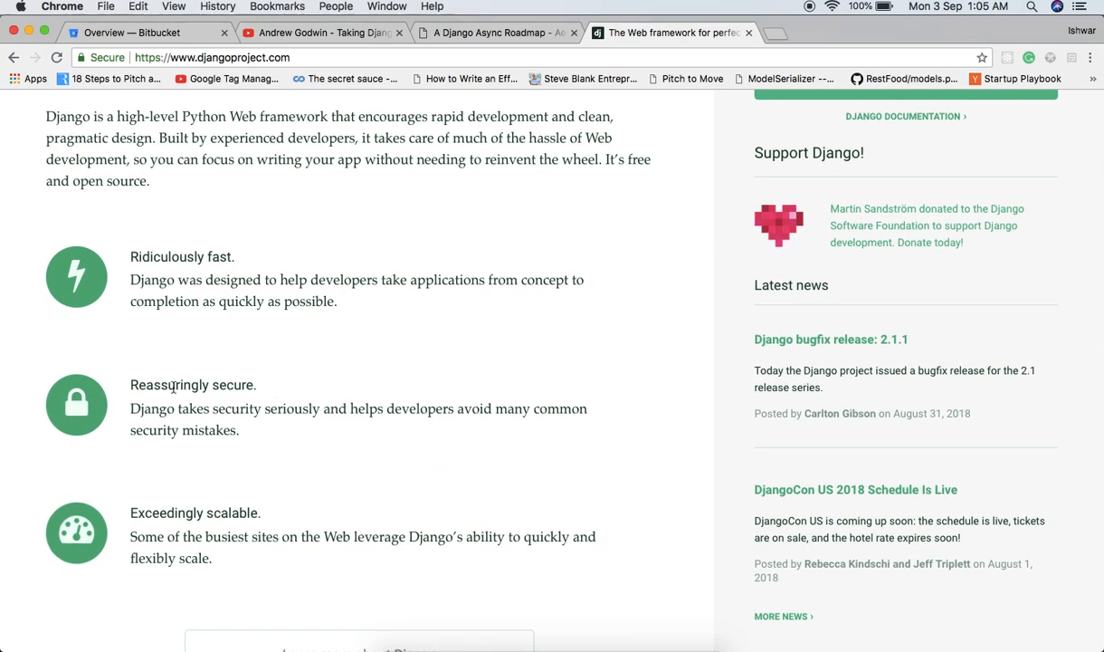
{"action": "scroll", "scroll_direction": "down", "scroll_amount": 3}
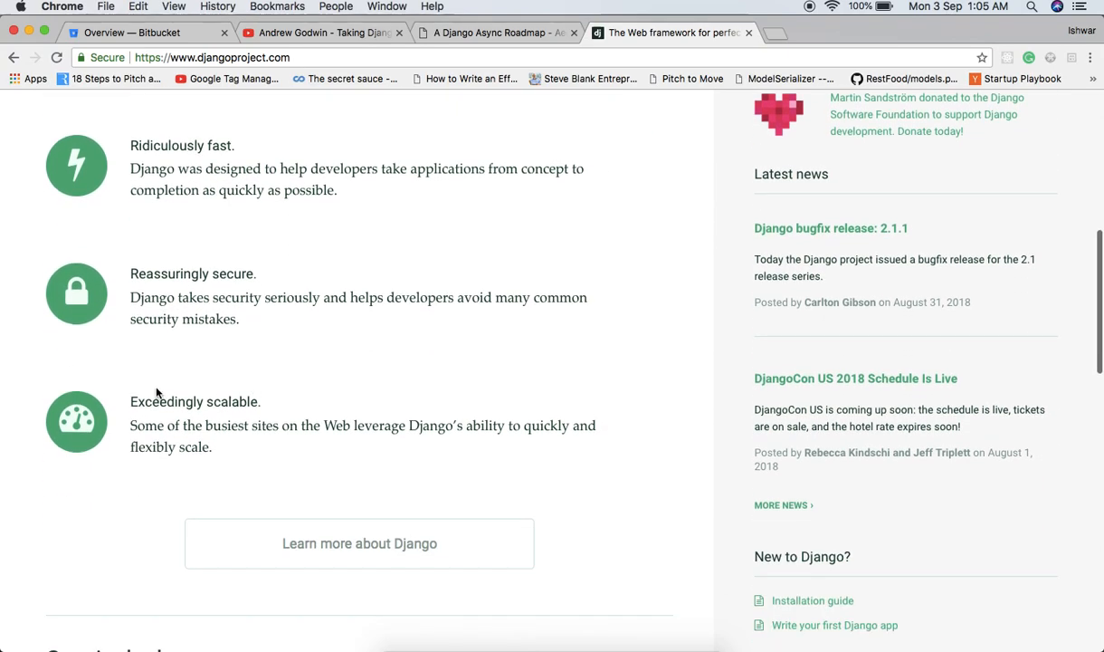
{"action": "mouse_move", "coordinate": [152, 393]}
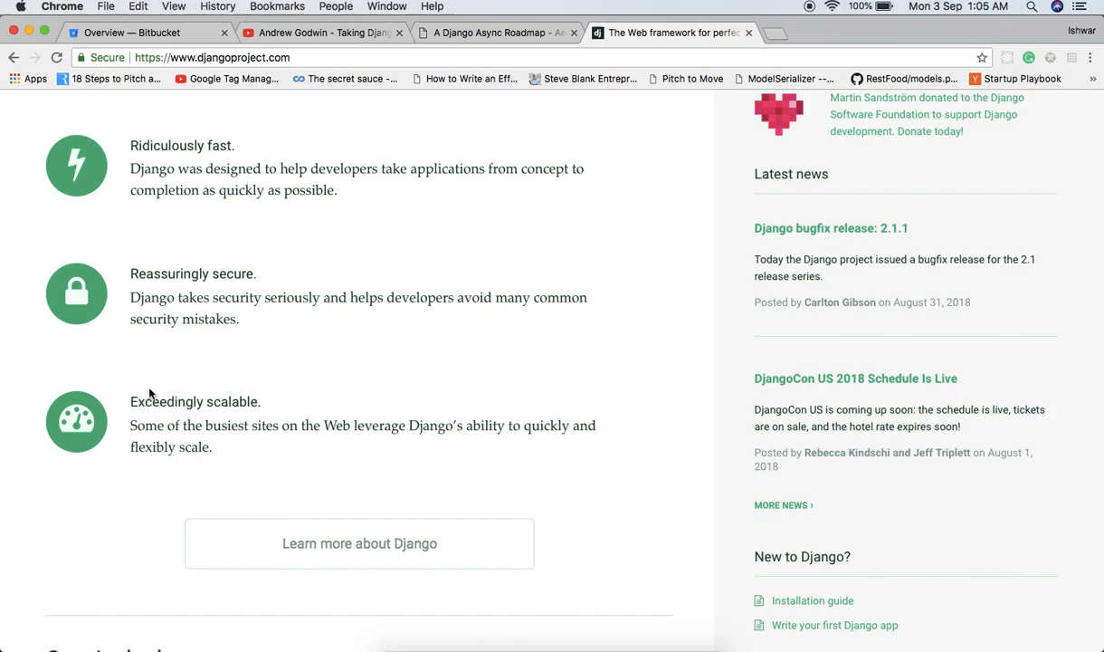
{"action": "mouse_move", "coordinate": [221, 395]}
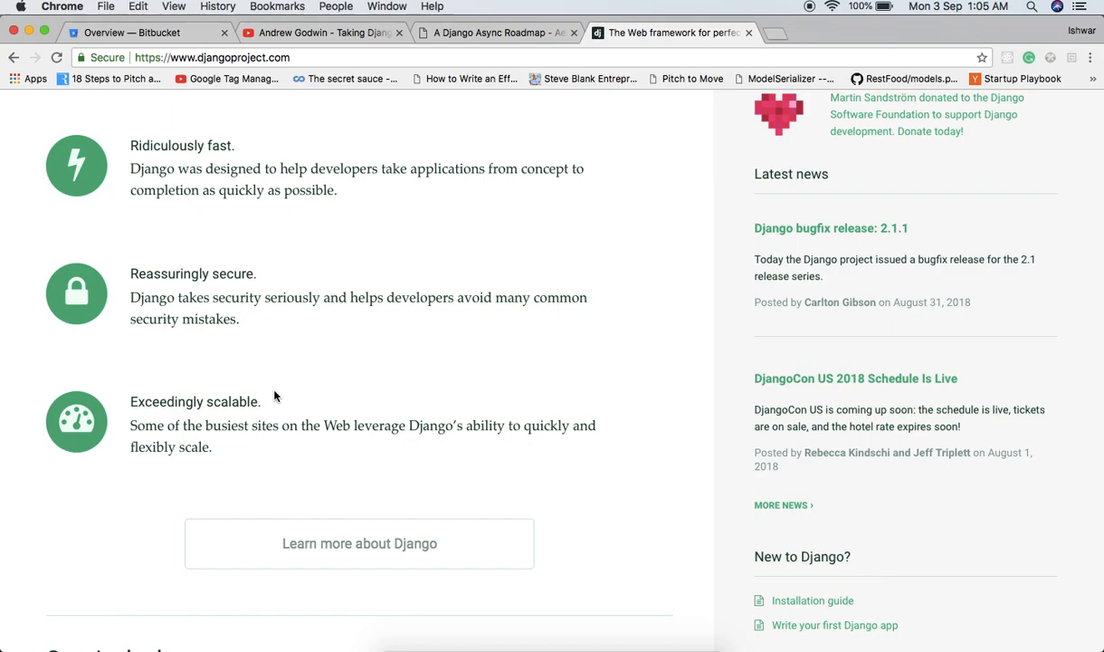
{"action": "mouse_move", "coordinate": [336, 380]}
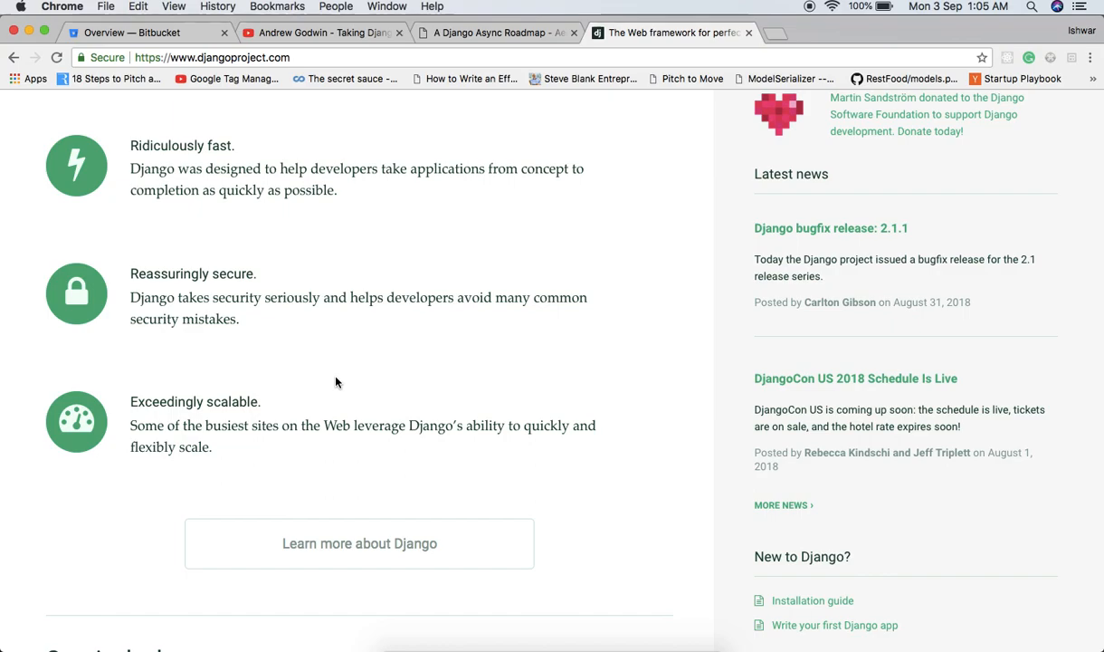
{"action": "scroll", "scroll_direction": "down", "scroll_amount": 3}
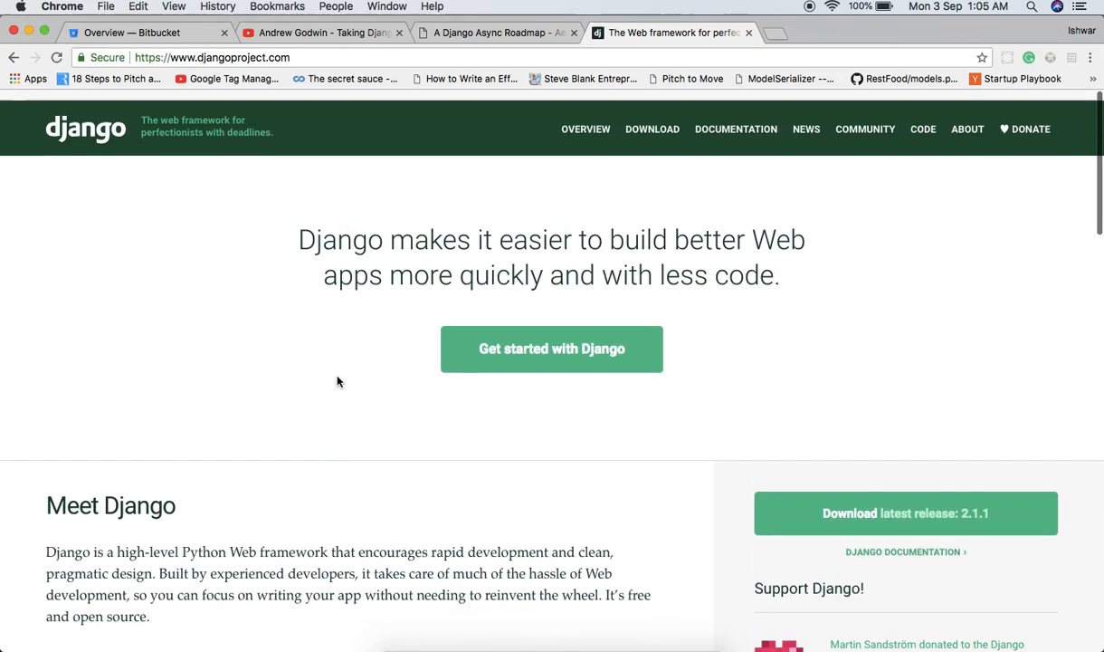
{"action": "scroll", "scroll_direction": "down", "scroll_amount": 3}
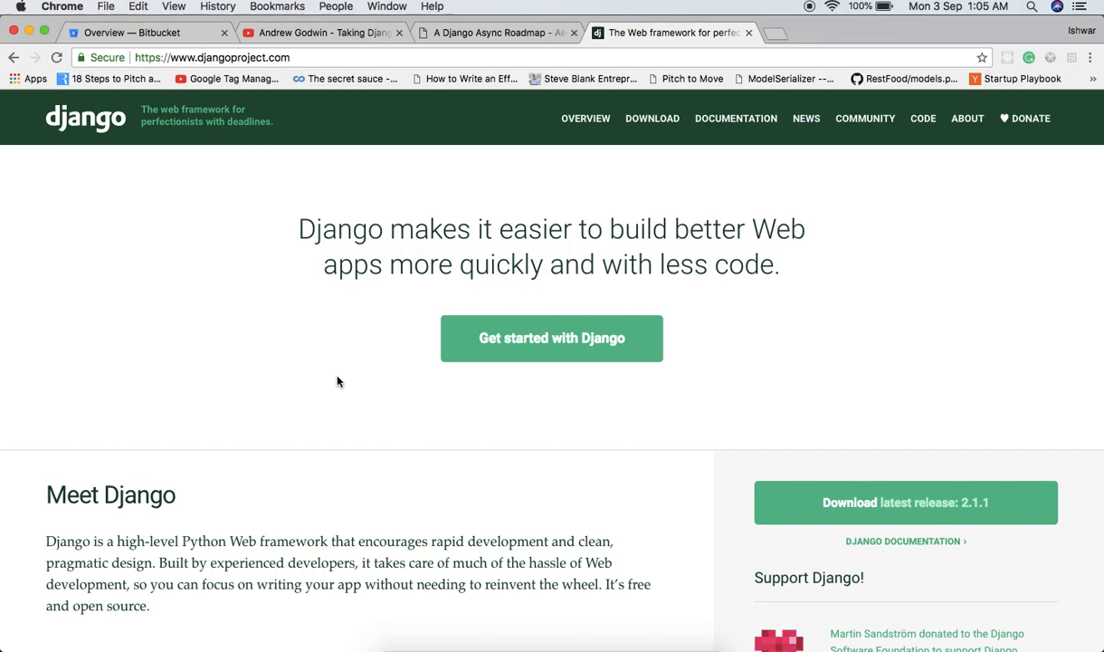
{"action": "mouse_move", "coordinate": [405, 297]}
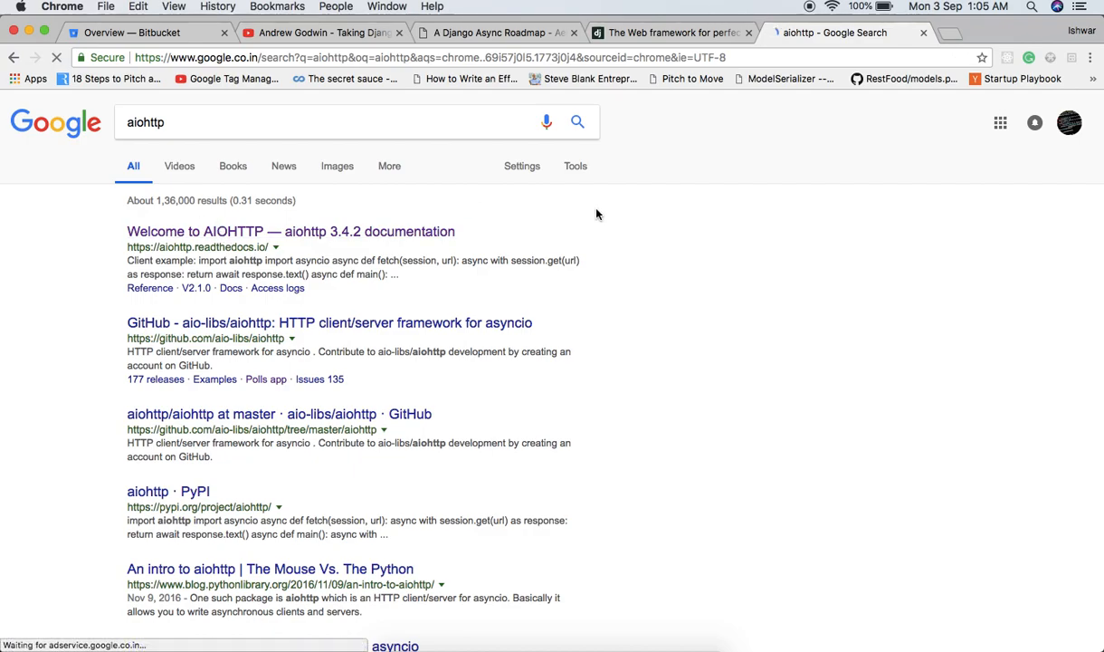
{"action": "left_click", "coordinate": [289, 232]}
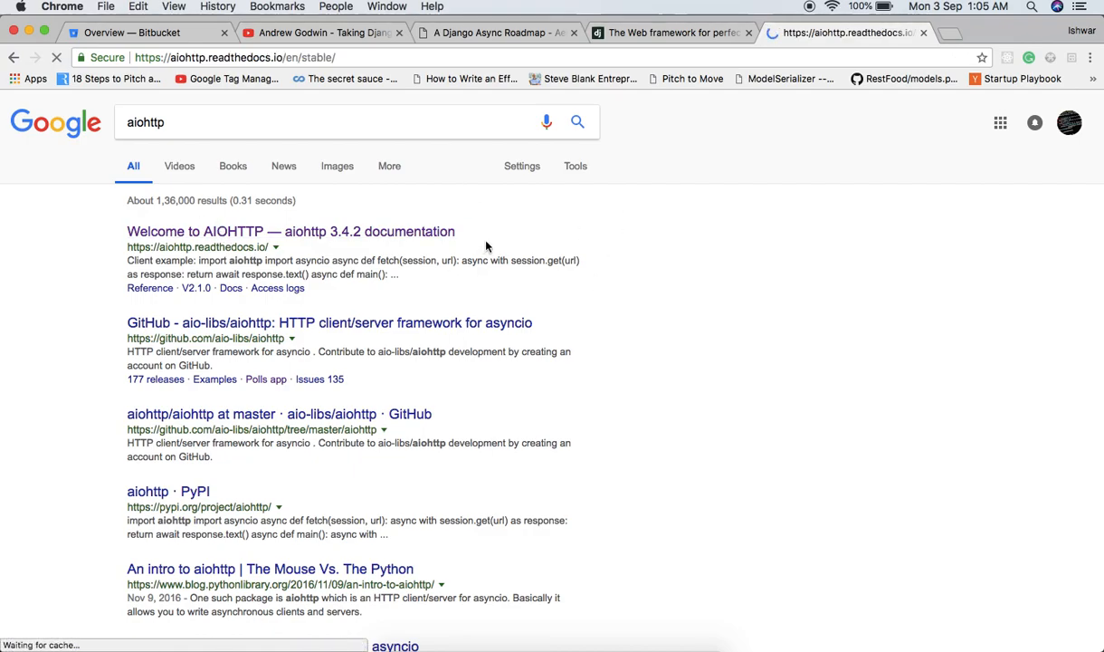
{"action": "left_click", "coordinate": [289, 232]}
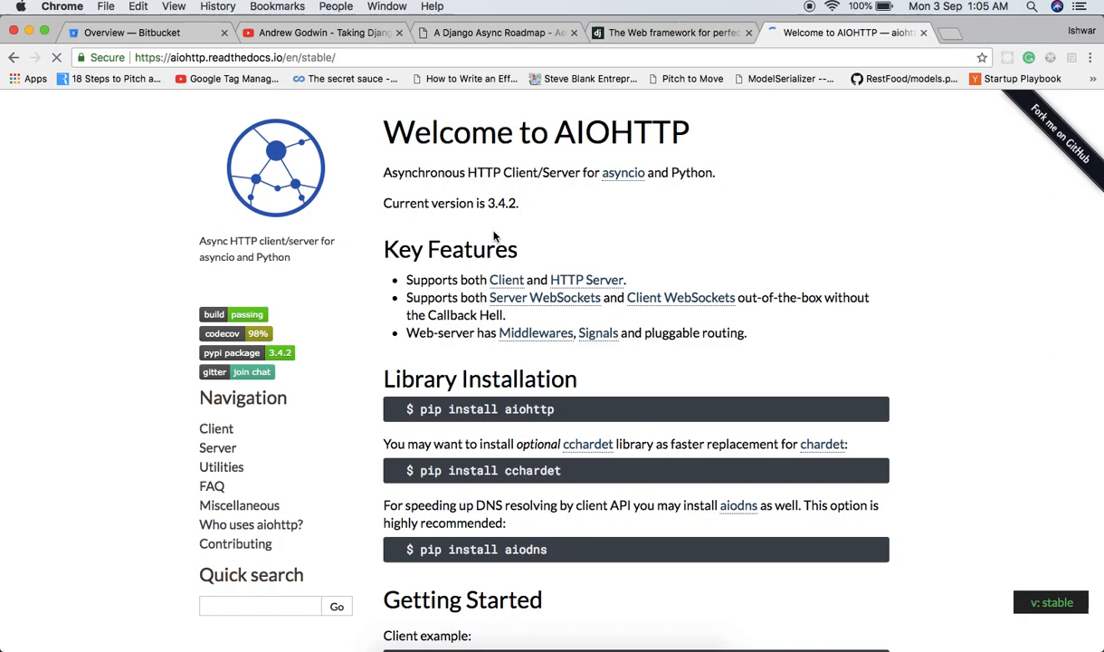
{"action": "mouse_move", "coordinate": [641, 133]}
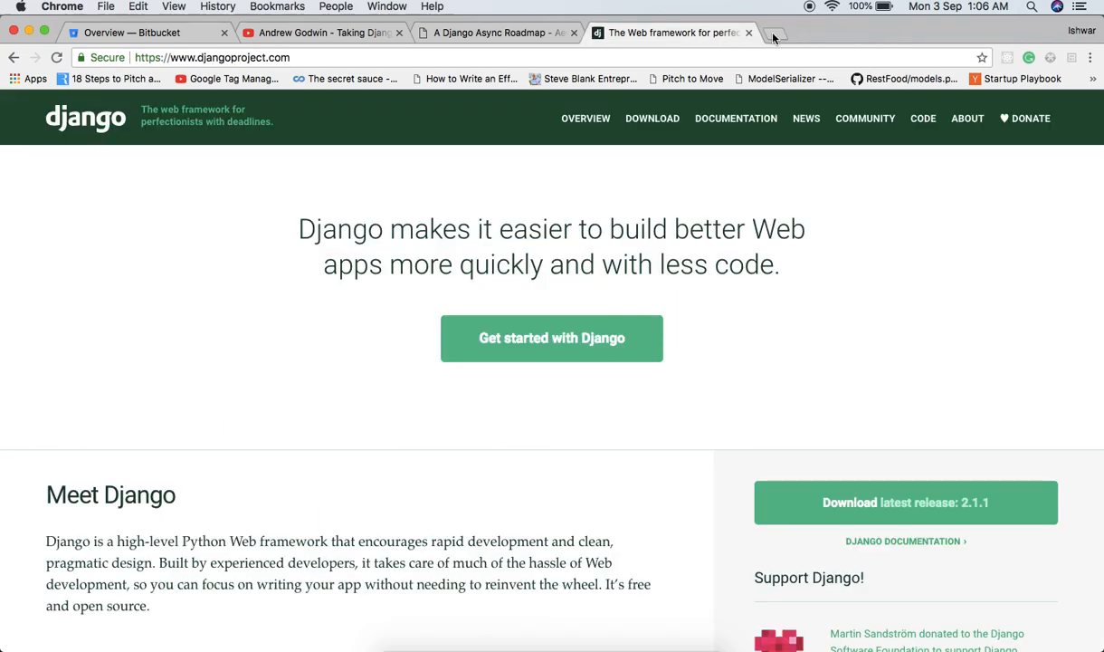
{"action": "scroll", "scroll_direction": "down", "scroll_amount": 3}
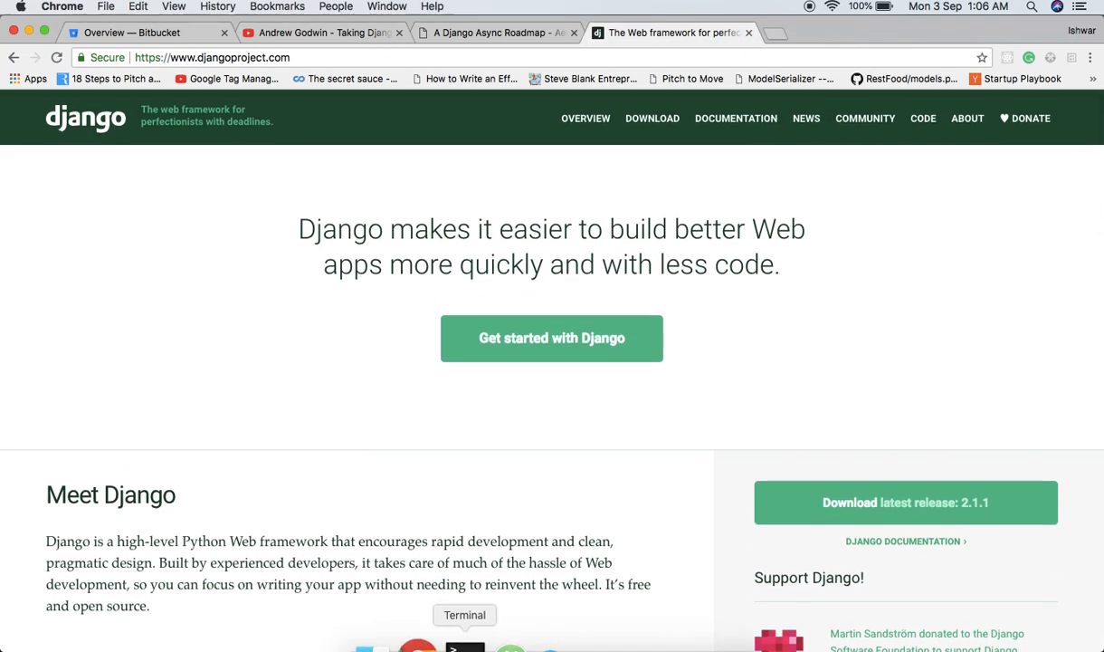
Step: Bring Terminal forward, hide the old Python session, and show the Dock icon's window options
{"action": "left_click", "coordinate": [463, 644]}
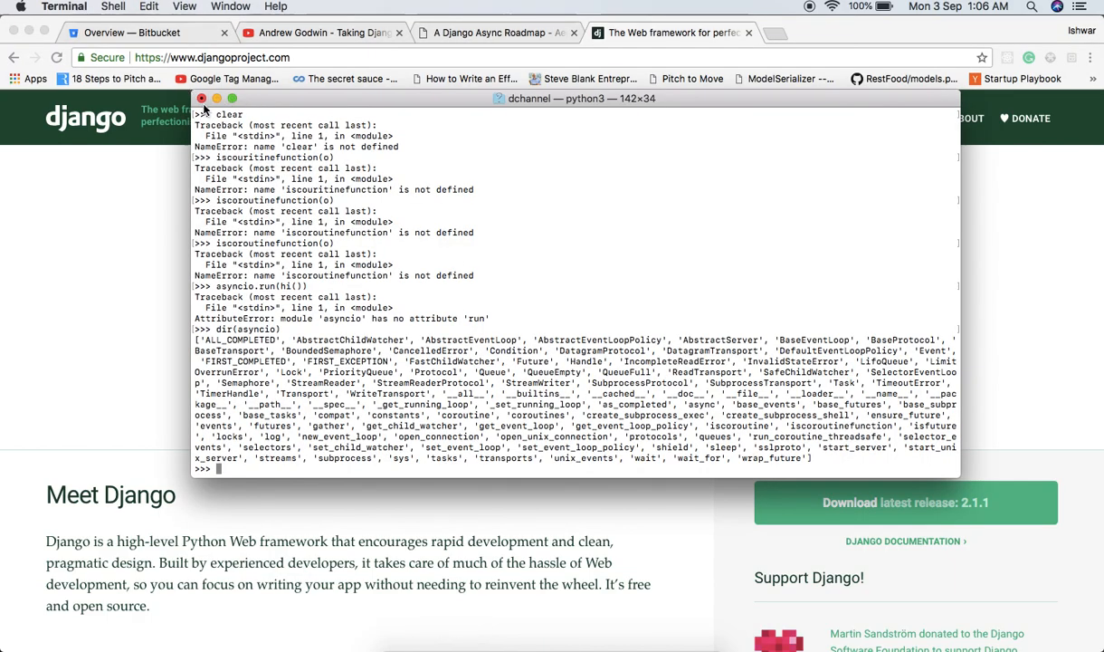
{"action": "left_click", "coordinate": [203, 98]}
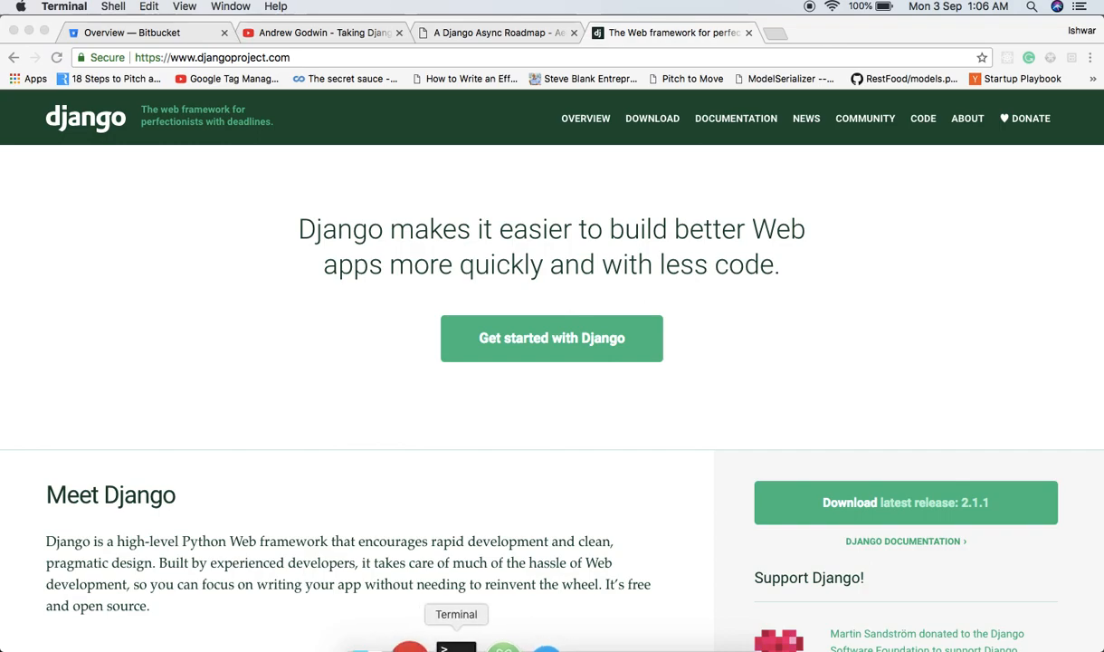
{"action": "right_click", "coordinate": [456, 644]}
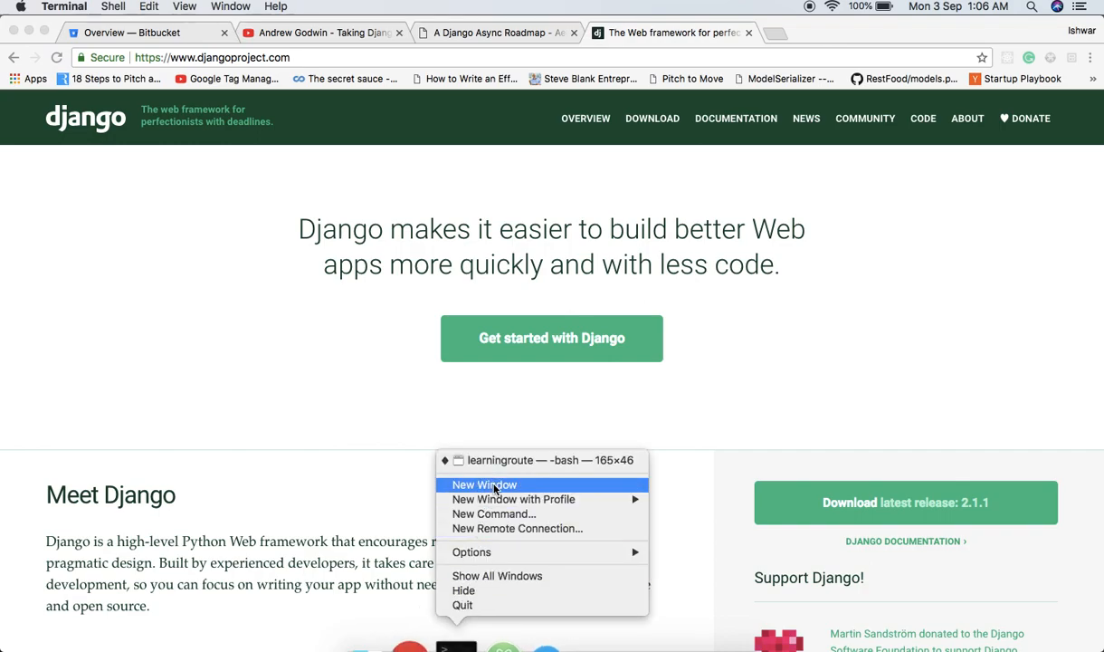
{"action": "mouse_move", "coordinate": [492, 514]}
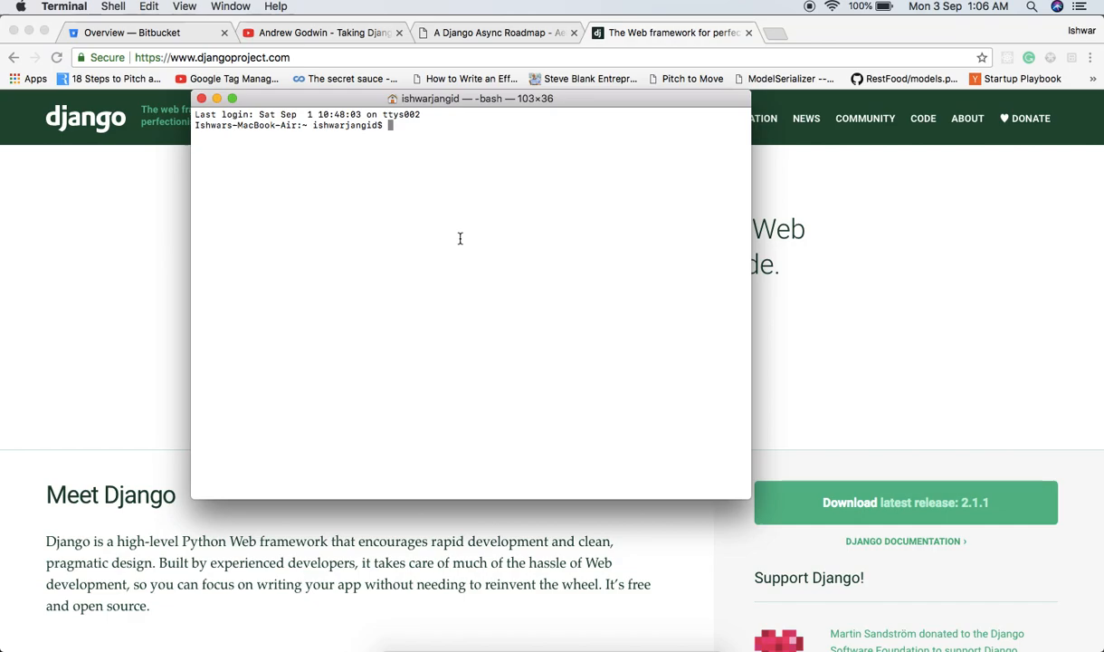
Step: Create a folder named django with mkdir
{"action": "type", "text": "m"}
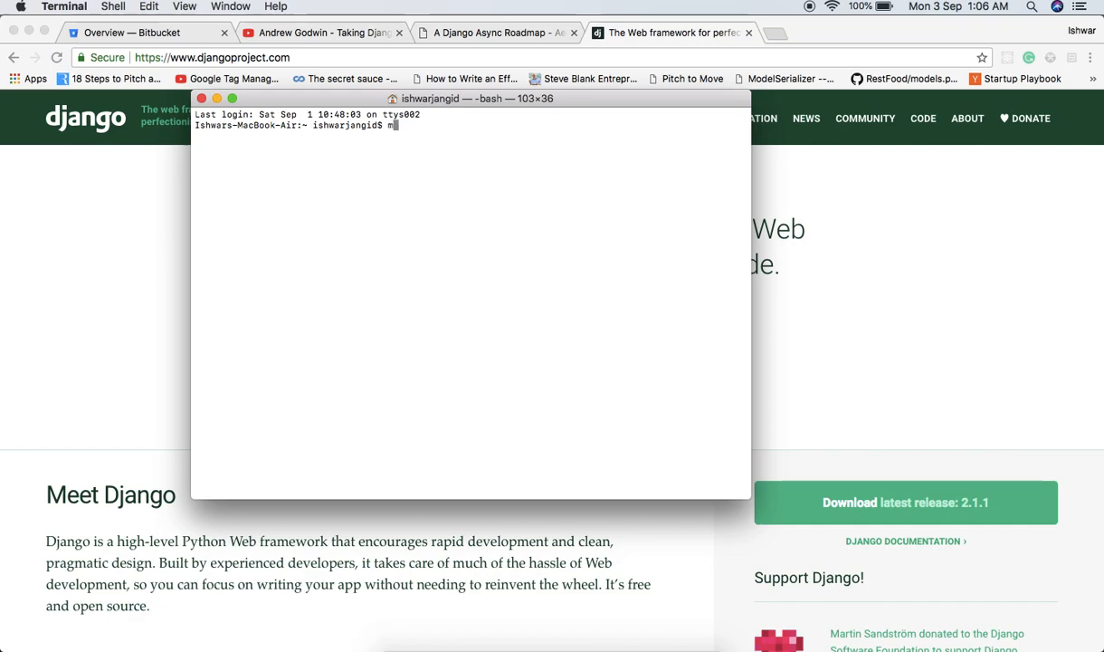
{"action": "type", "text": "kdir di"}
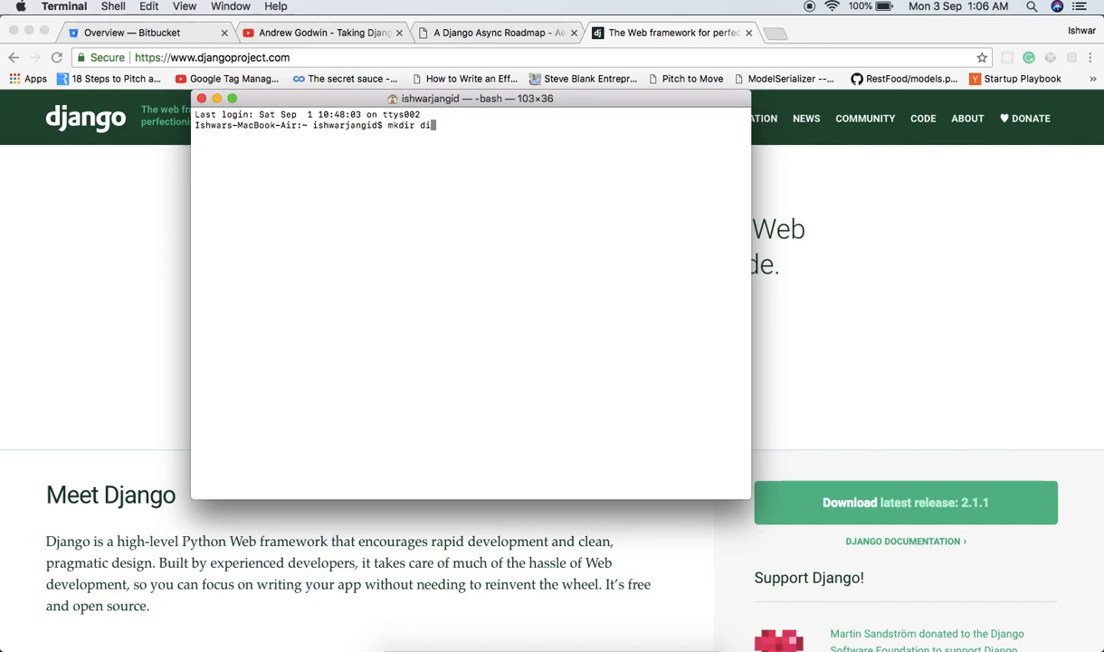
{"action": "type", "text": "jango"}
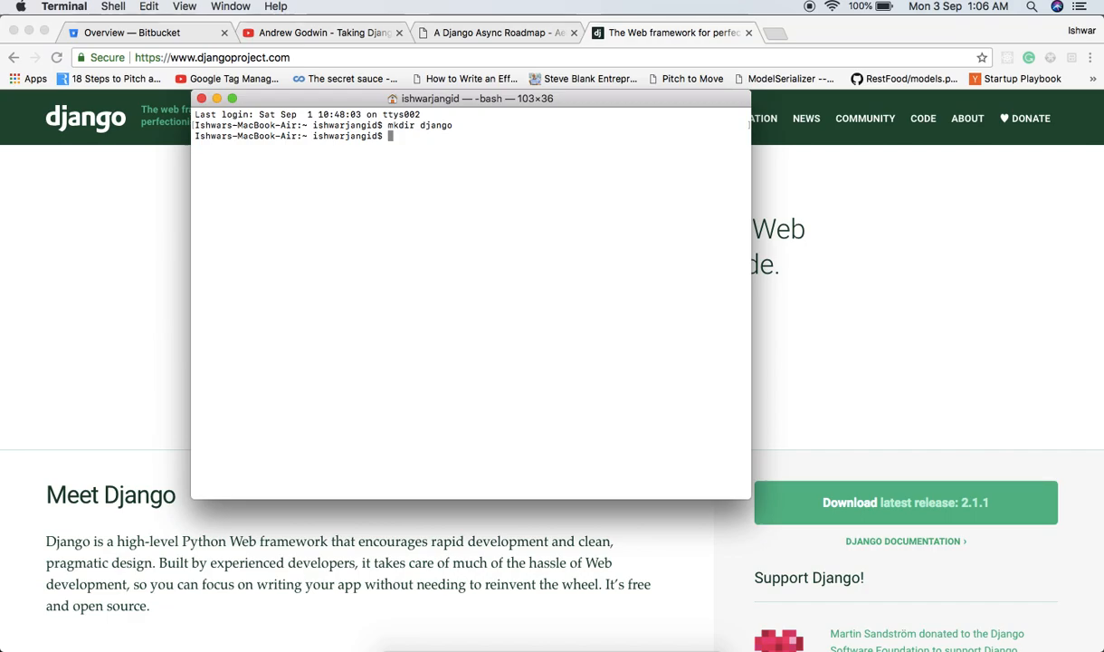
Step: Run django-admin startproject blog to create the blog project
{"action": "type", "text": "start"}
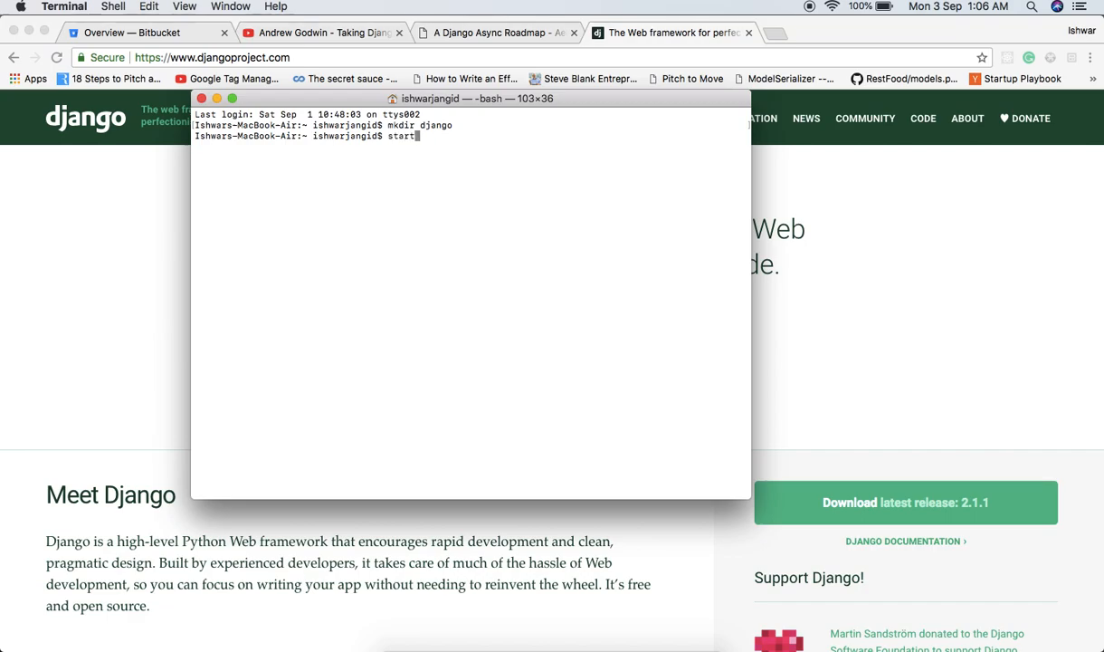
{"action": "key", "text": "Backspace"}
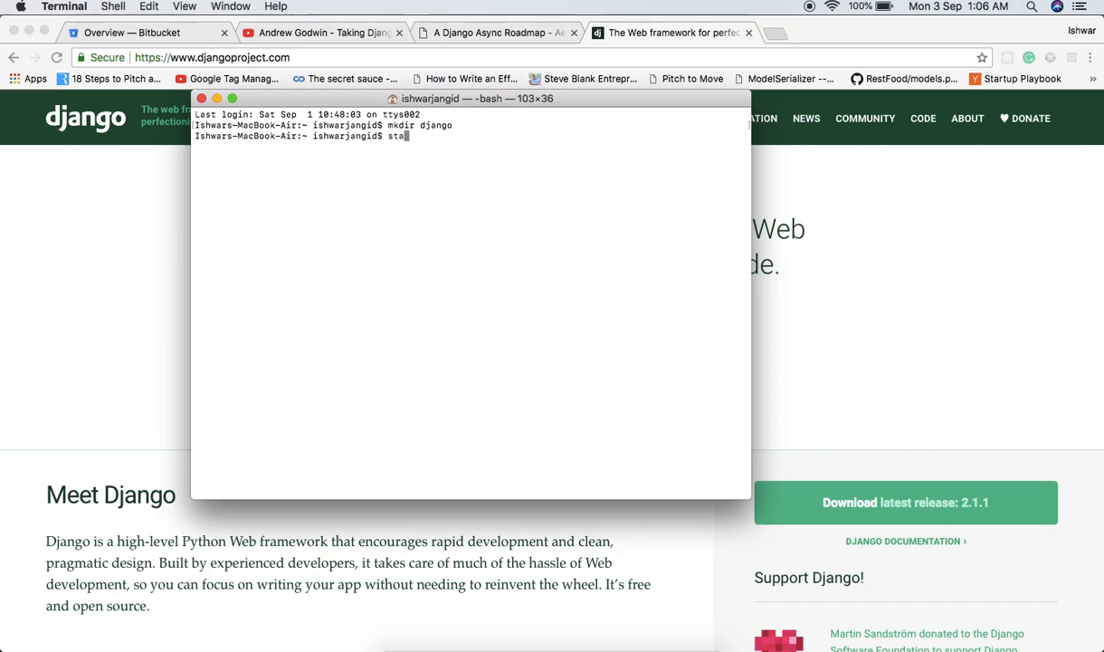
{"action": "type", "text": "django-admin"}
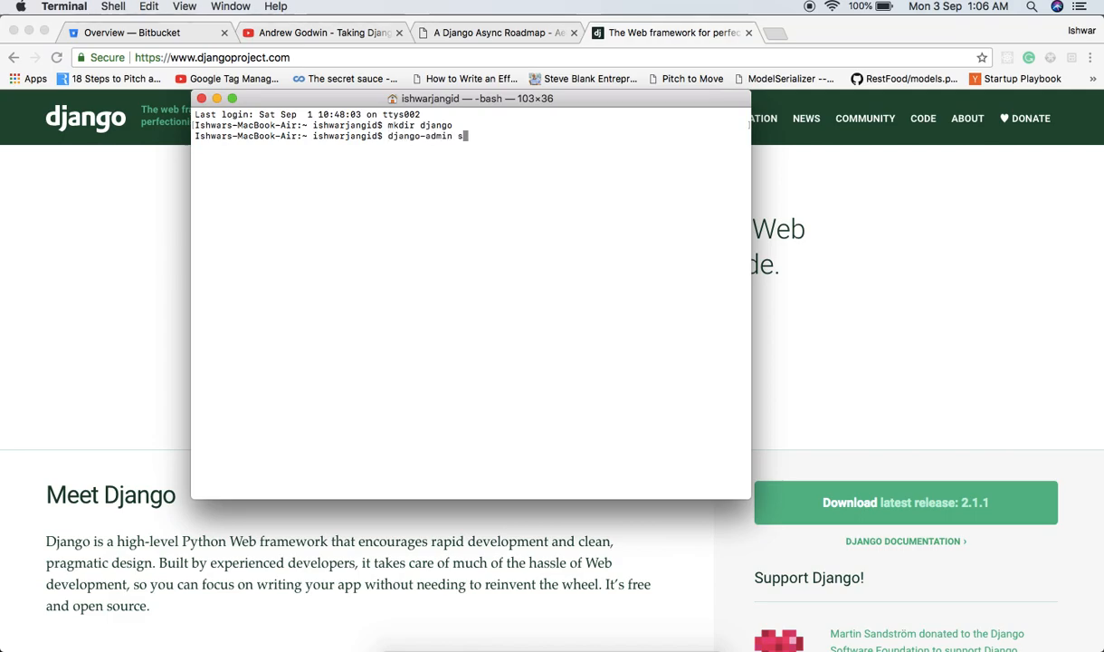
{"action": "type", "text": "tartproj"}
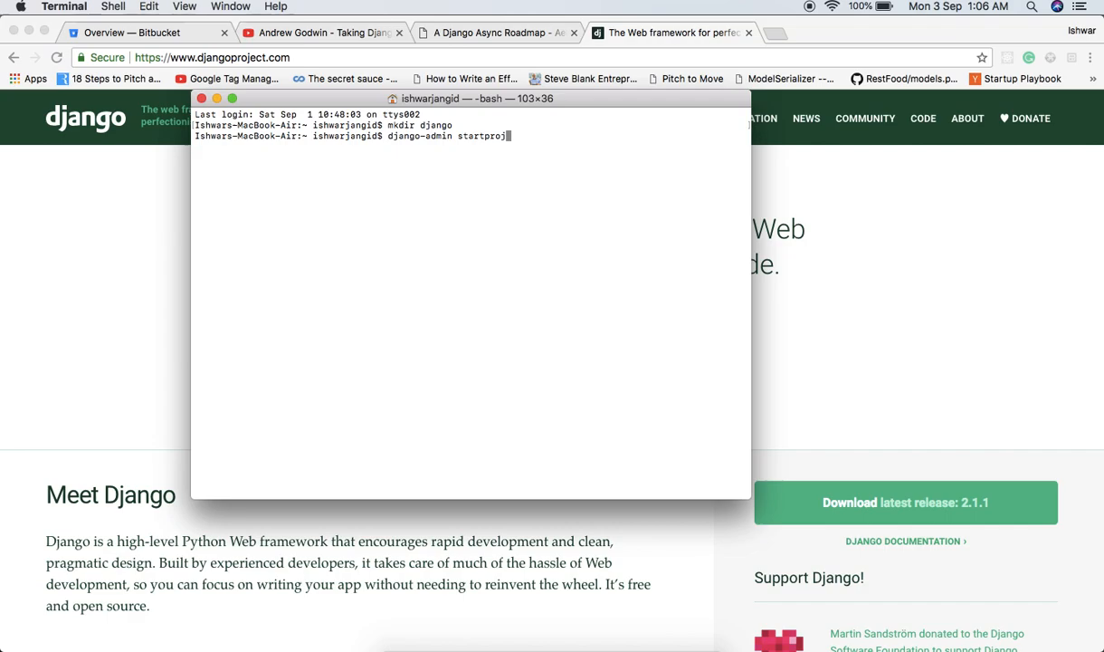
{"action": "type", "text": "ect"}
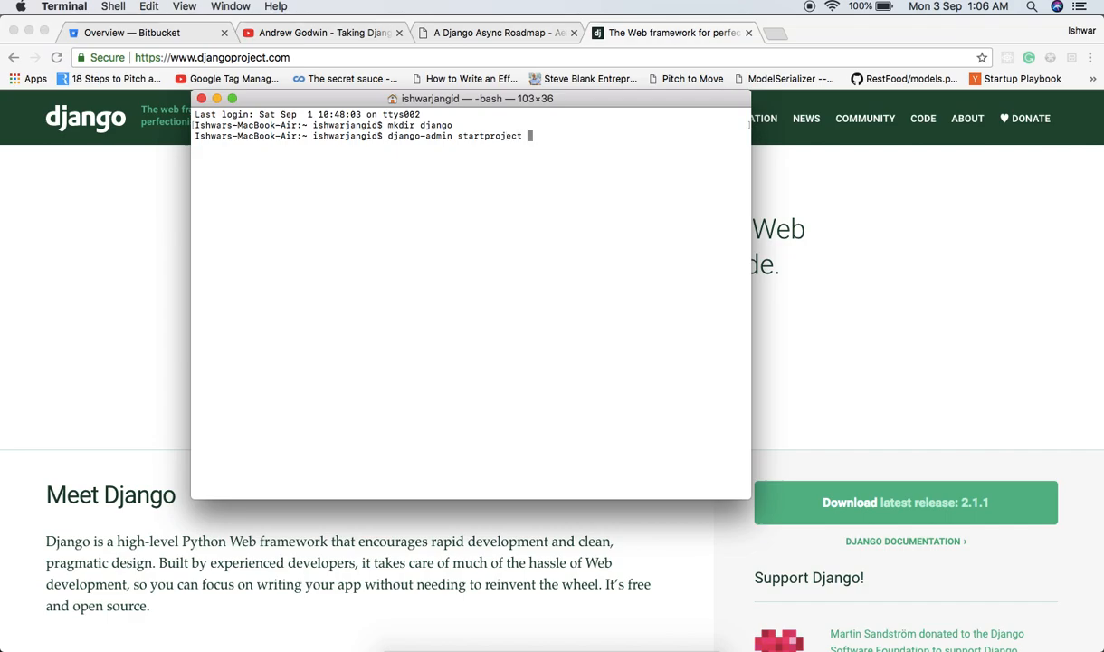
{"action": "type", "text": "blog"}
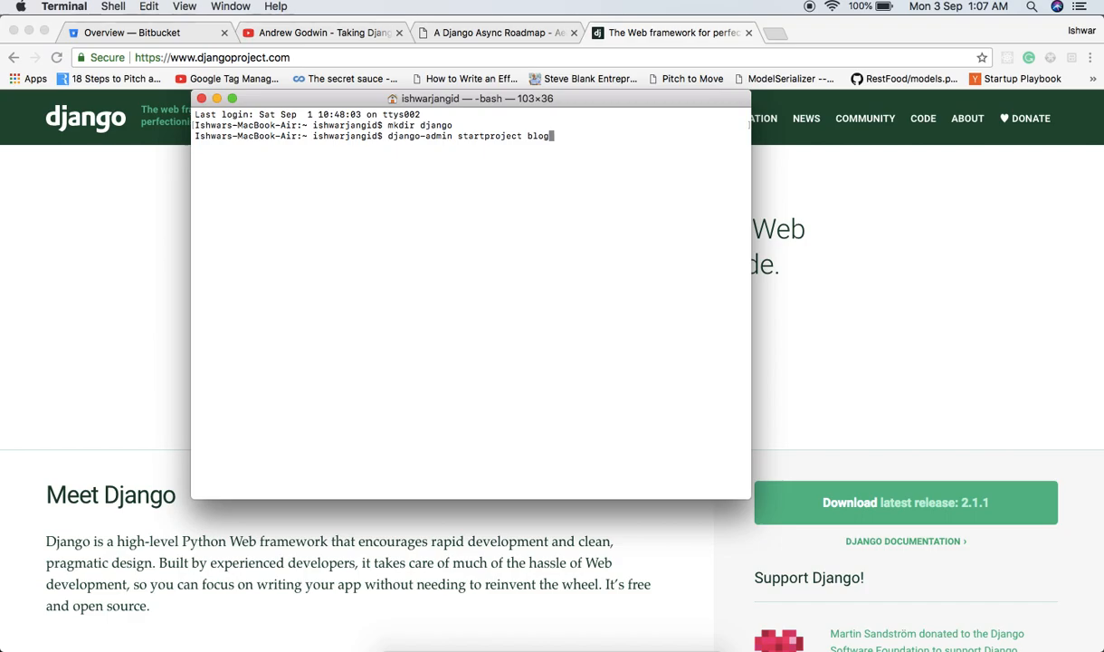
{"action": "key", "text": "enter"}
{"action": "type", "text": "ls"}
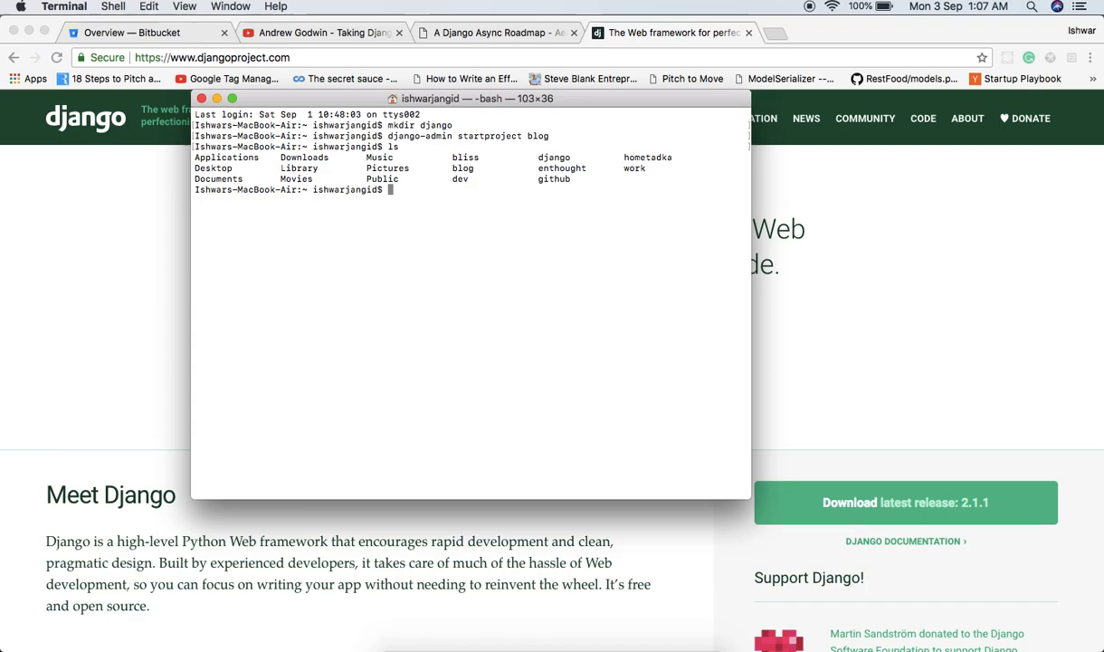
{"action": "mouse_move", "coordinate": [463, 232]}
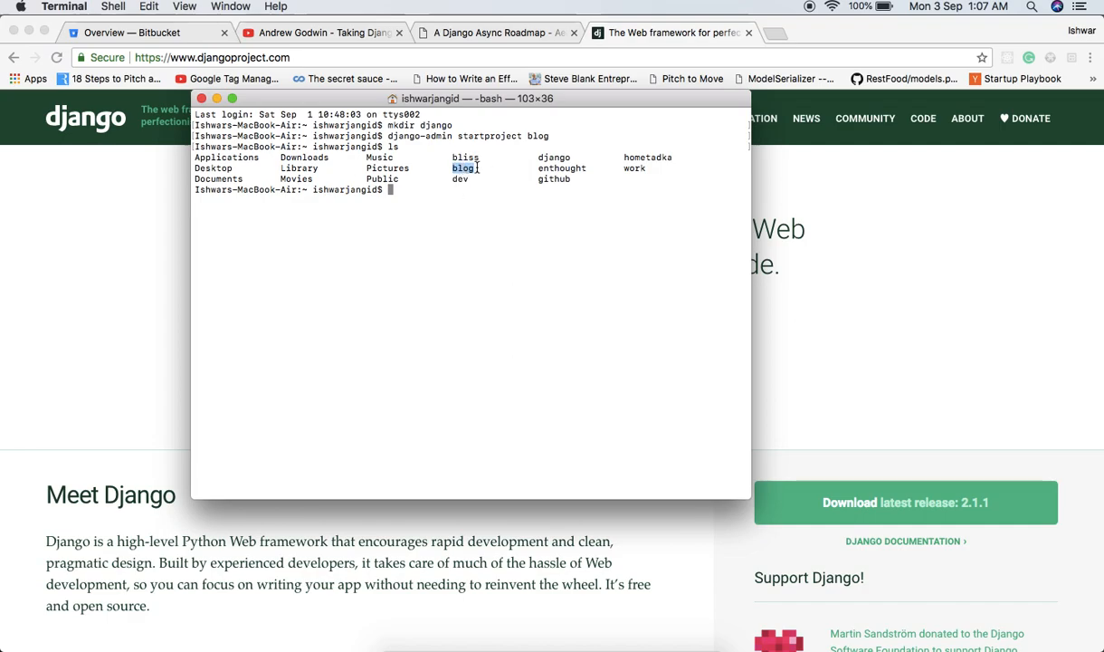
Step: Enter the blog folder, run python manage.py runserver, and select the 127.0.0.1:8000 address to copy
{"action": "type", "text": "cd blog"}
{"action": "type", "text": "ls"}
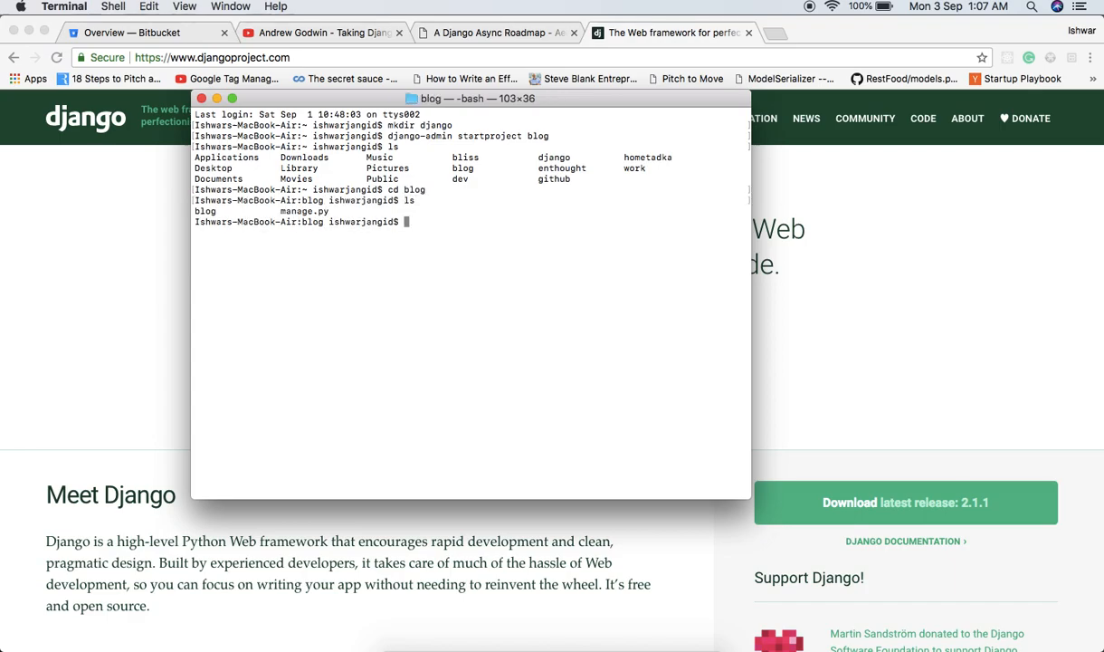
{"action": "double_click", "coordinate": [305, 210]}
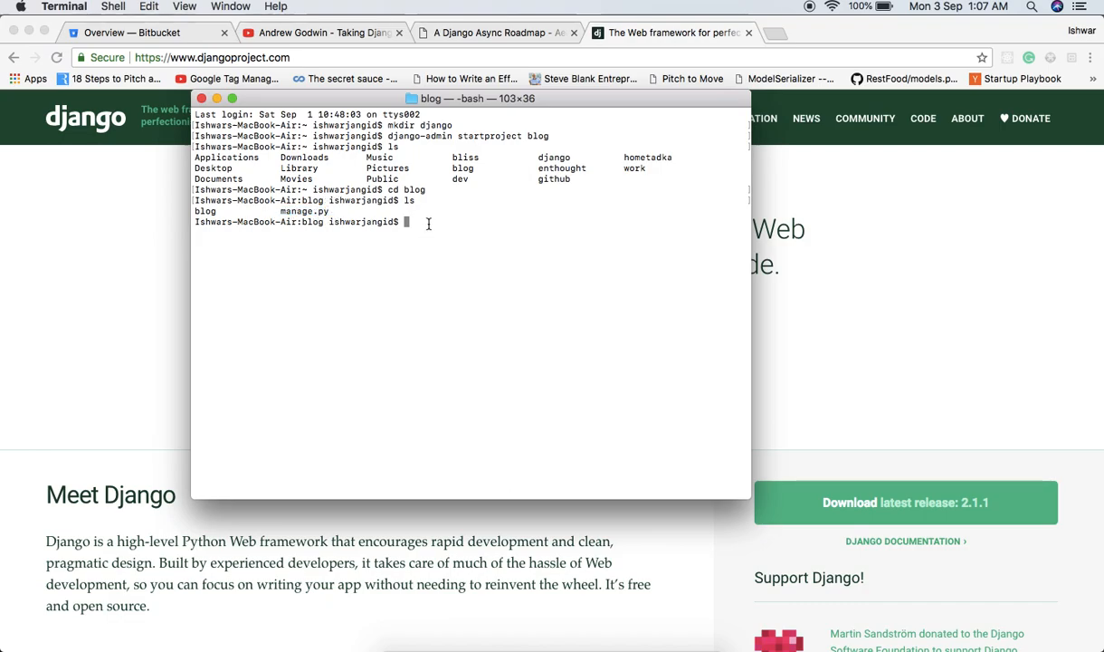
{"action": "type", "text": "python"}
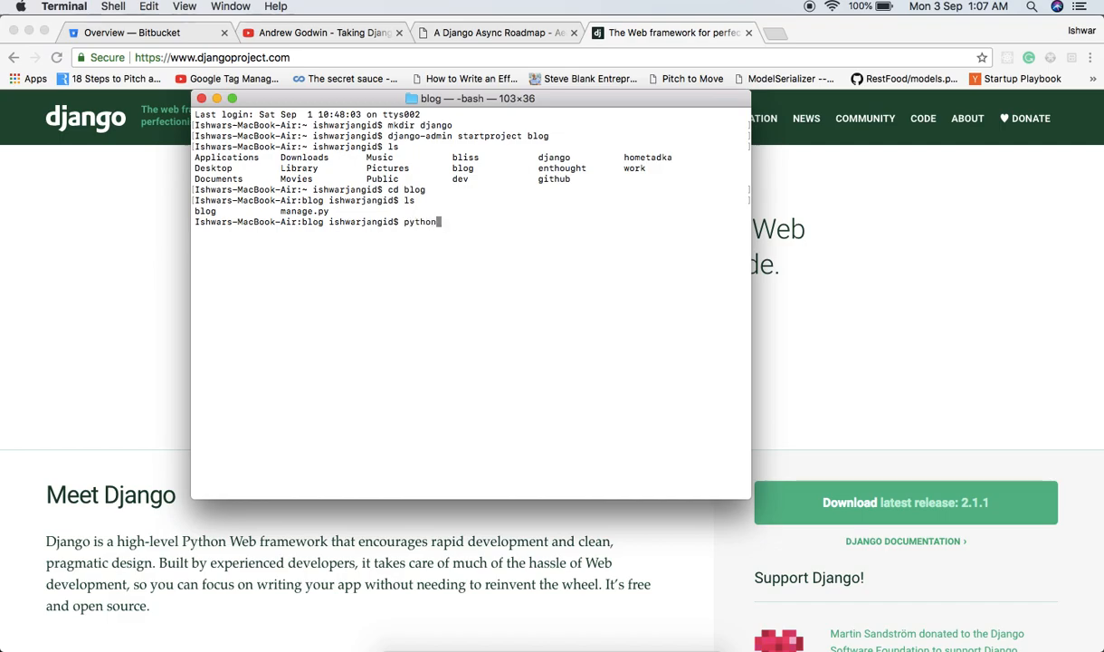
{"action": "type", "text": "manage.py runserver"}
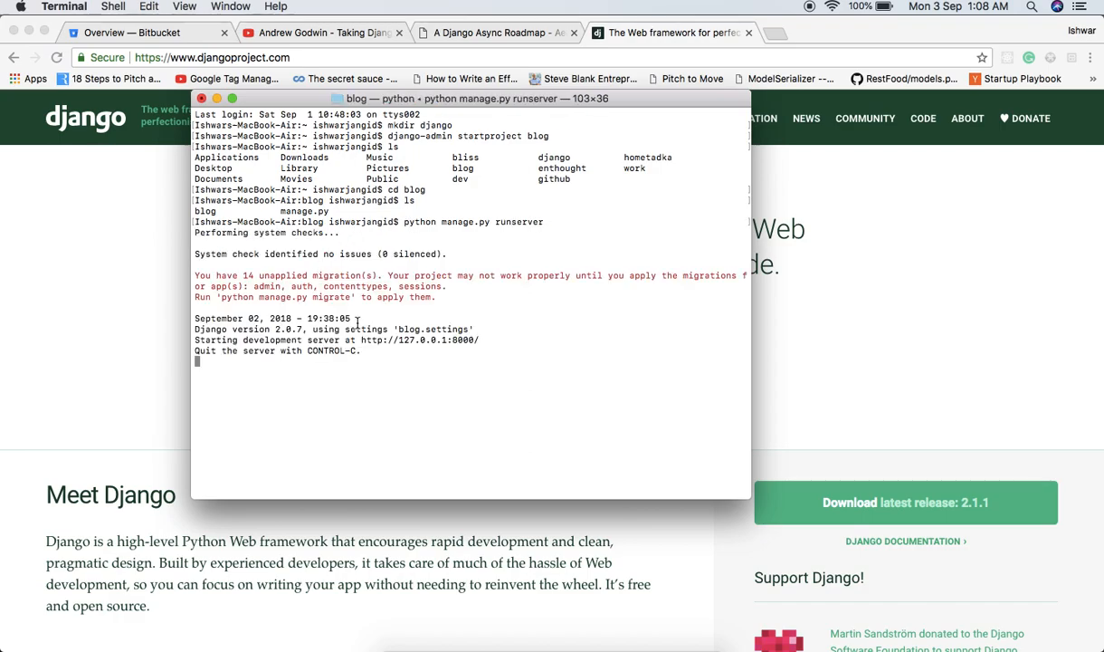
{"action": "double_click", "coordinate": [416, 341]}
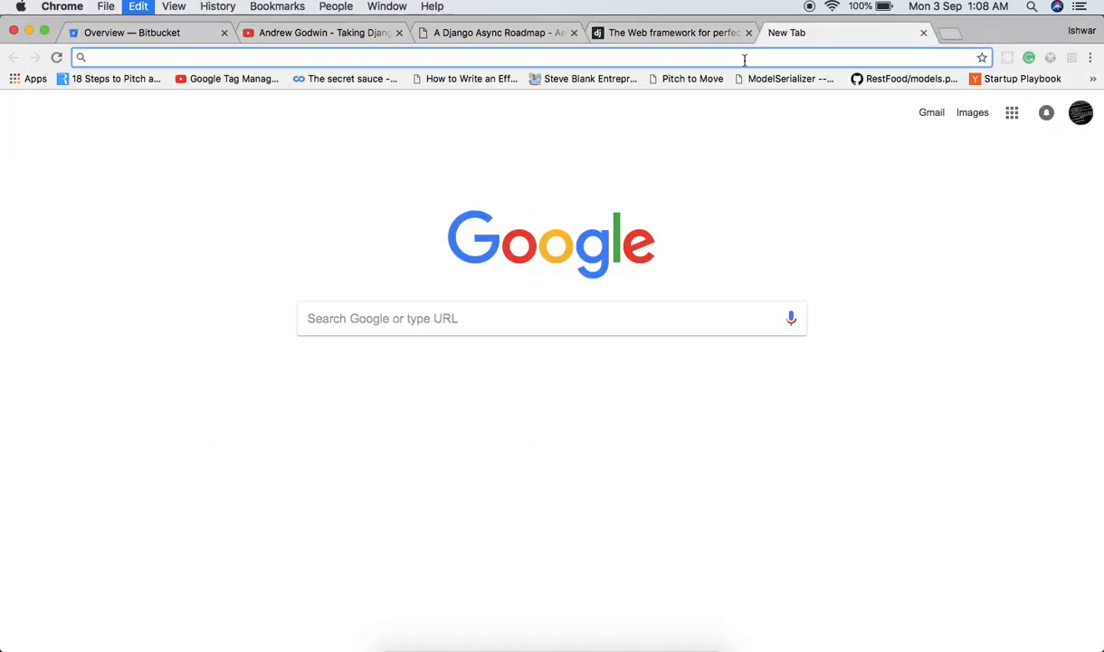
Step: Load 127.0.0.1:8000 in a new tab to show Django's install-worked page
{"action": "type", "text": "127.0.0.1:8000"}
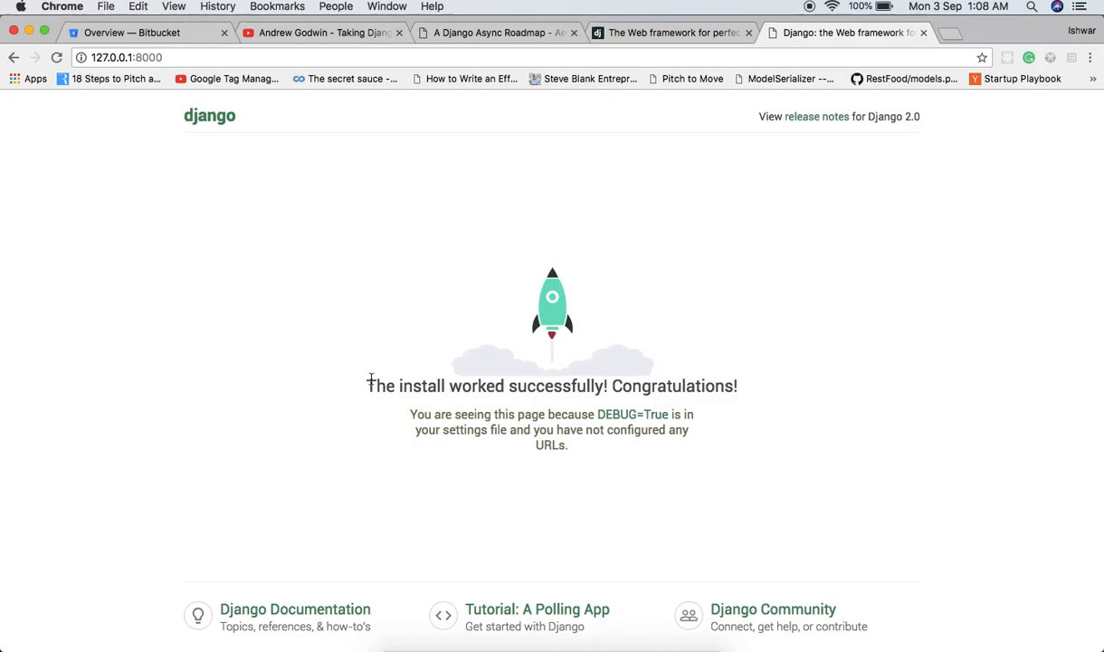
{"action": "mouse_move", "coordinate": [760, 335]}
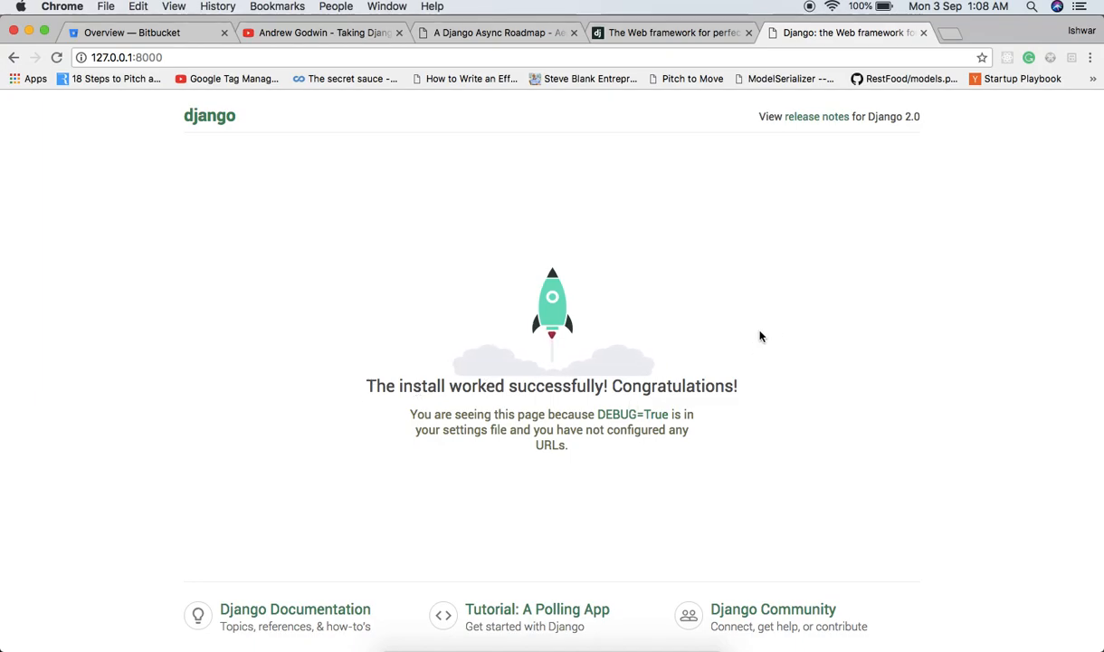
{"action": "mouse_move", "coordinate": [715, 365]}
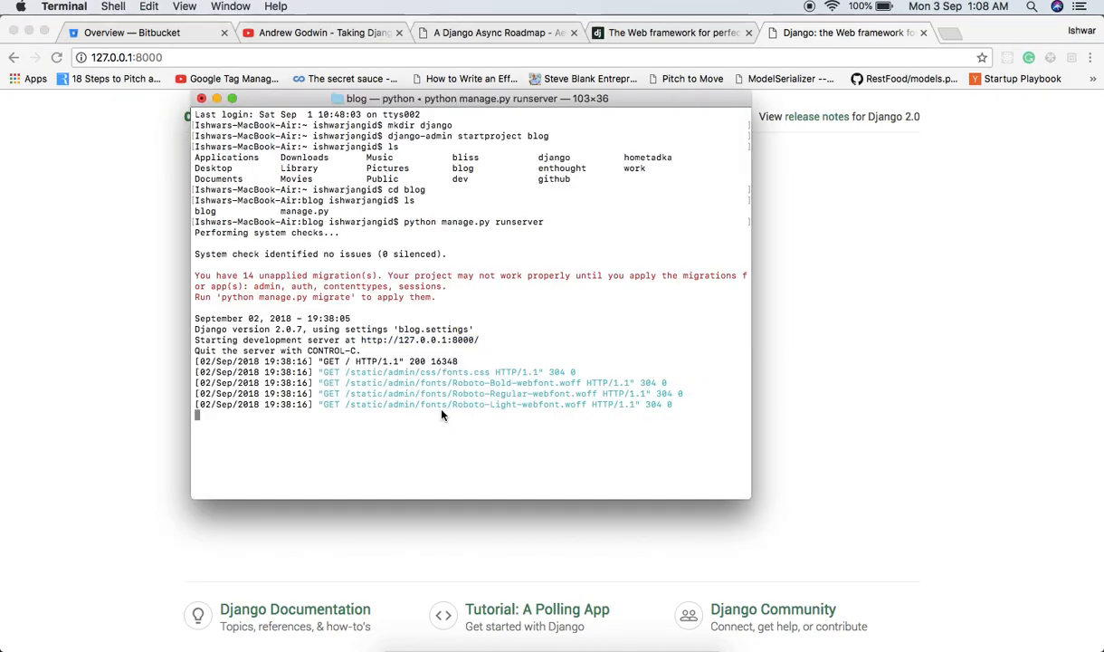
{"action": "mouse_move", "coordinate": [188, 75]}
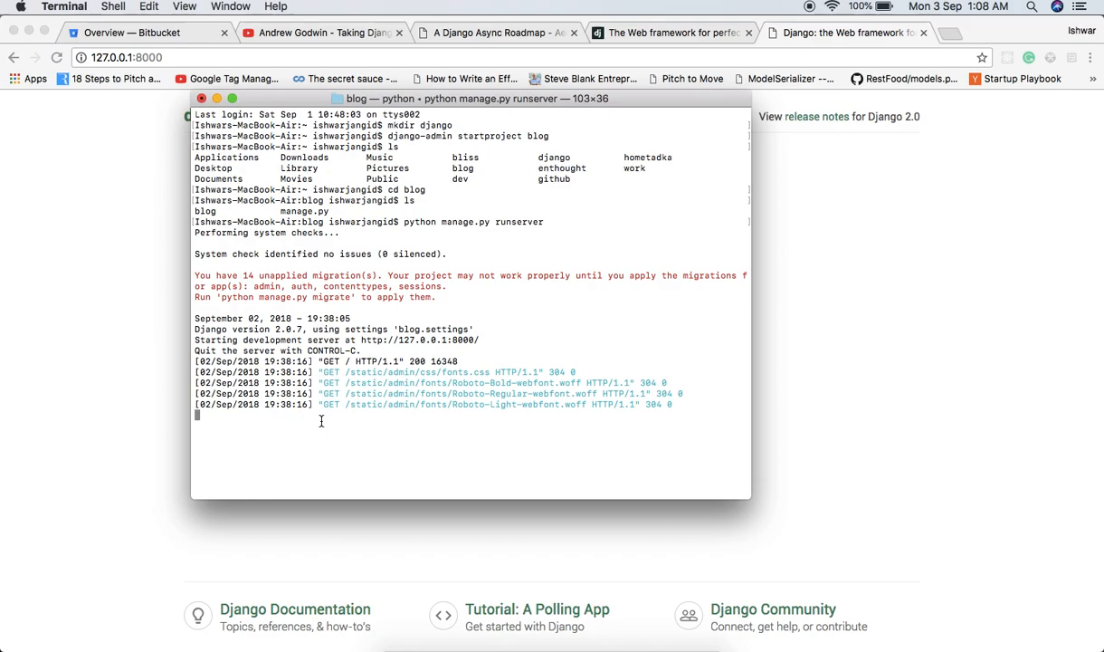
Step: Quit the server with Ctrl+C and run virtualenv venv in the blog folder
{"action": "key", "text": "ctrl+c"}
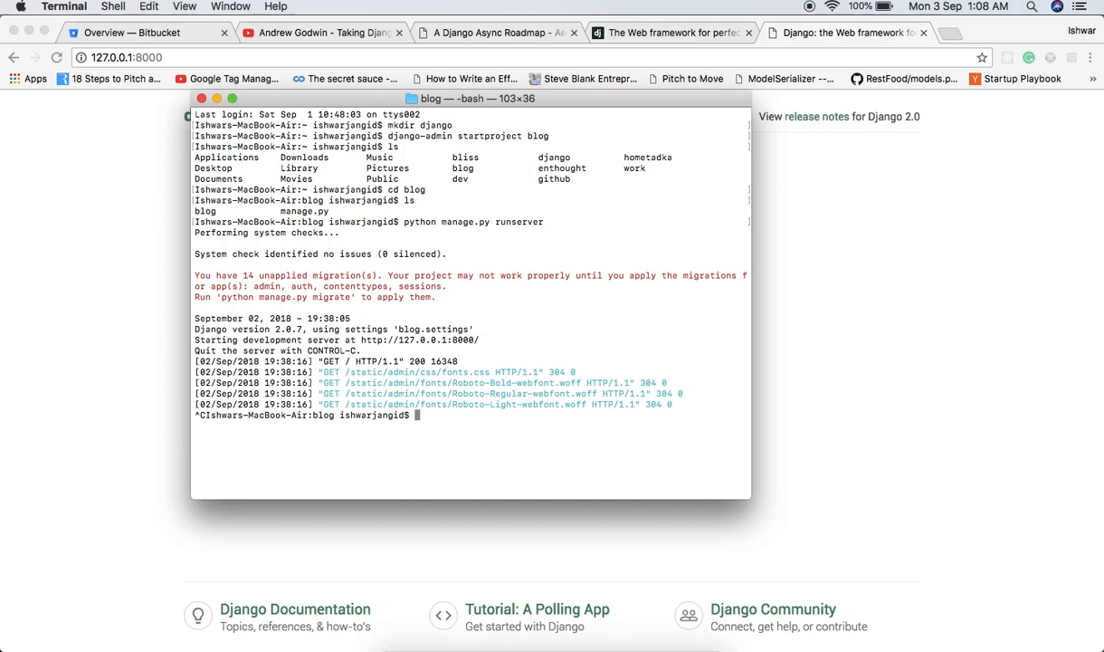
{"action": "type", "text": "virtual"}
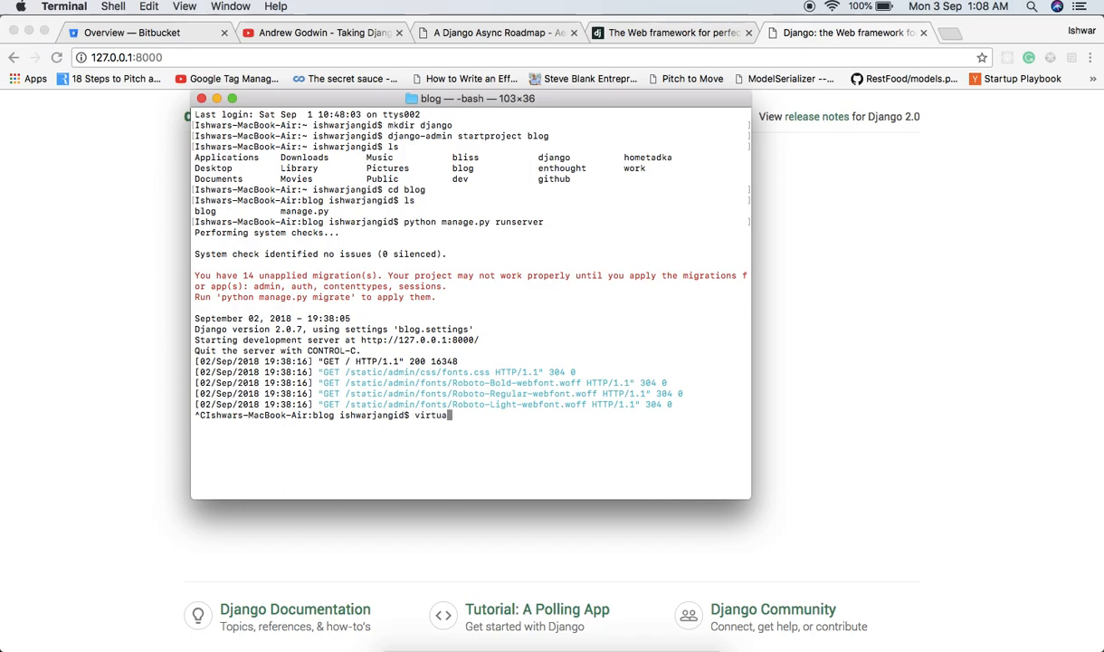
{"action": "type", "text": "env"}
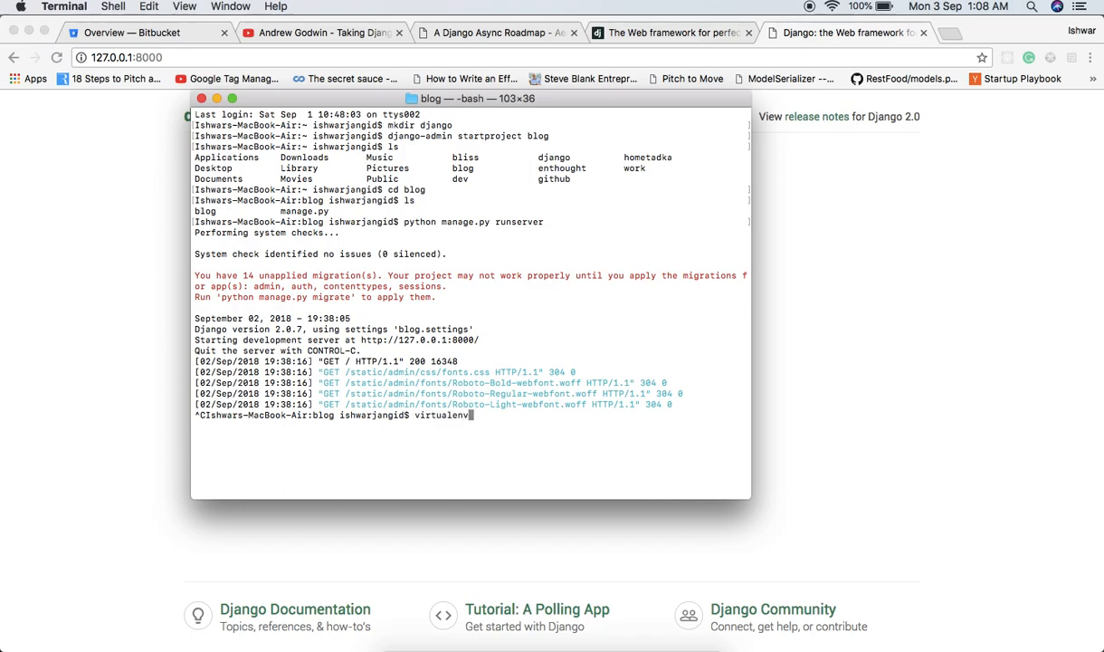
{"action": "type", "text": "ven"}
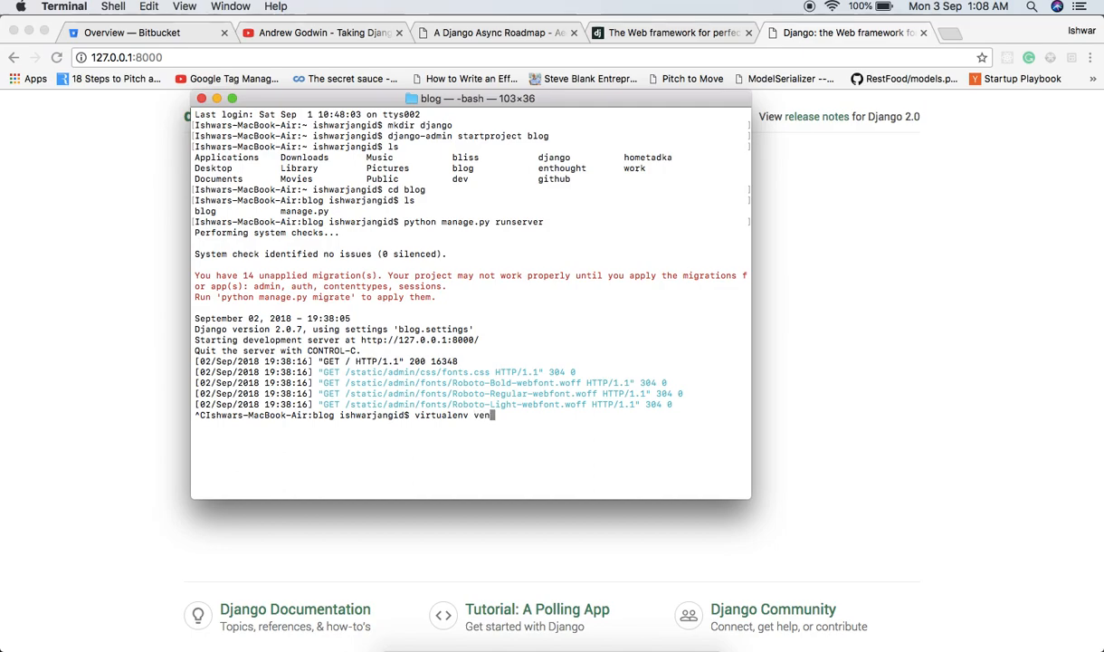
{"action": "type", "text": "v"}
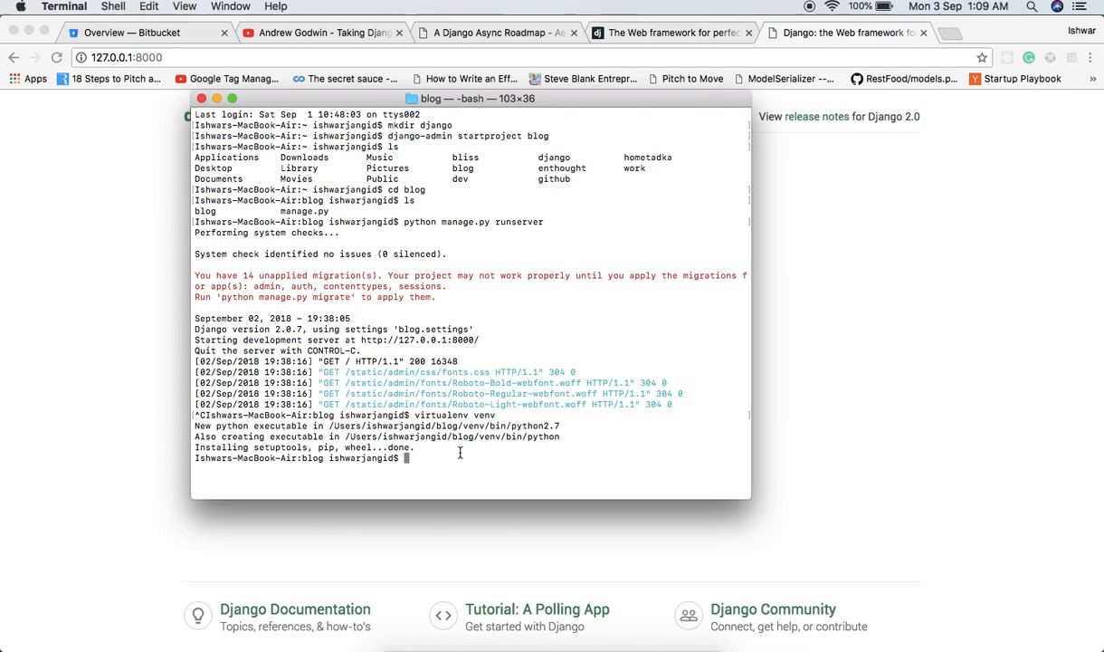
Step: Run source venv/bin/activate so the prompt shows (venv)
{"action": "type", "text": "source ven"}
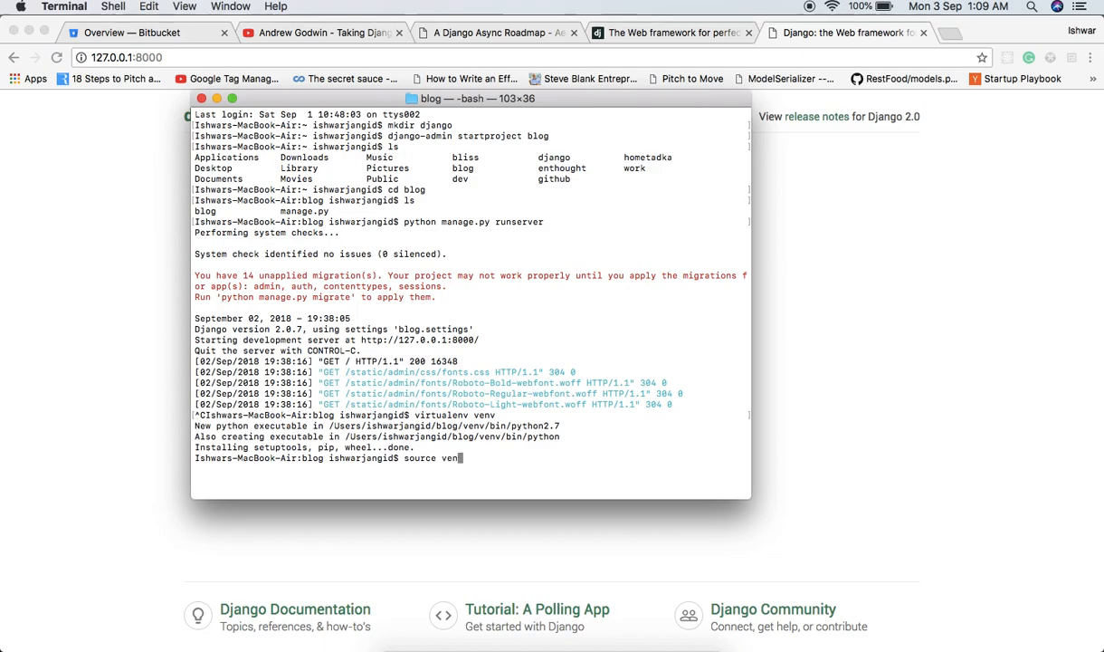
{"action": "type", "text": "/bin/activ"}
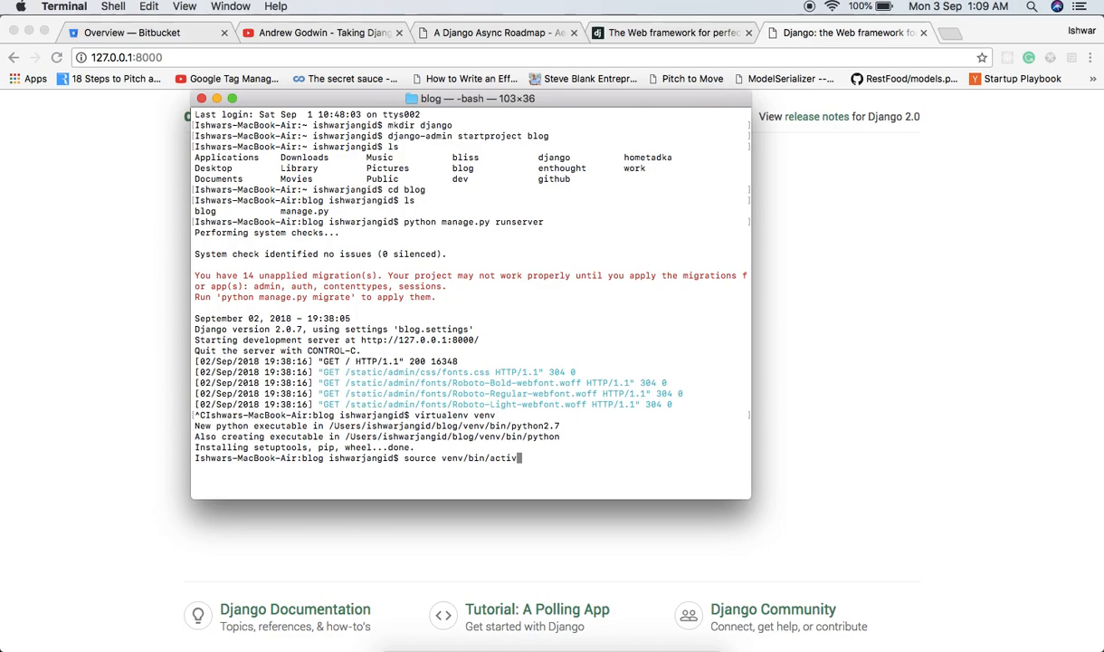
{"action": "type", "text": "ate"}
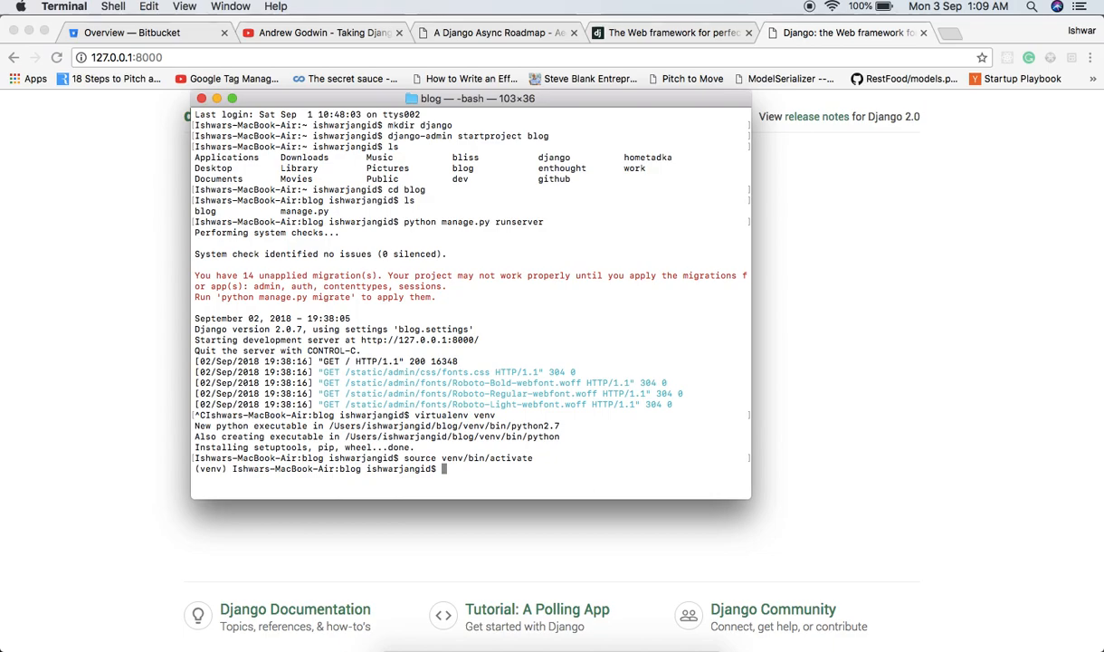
{"action": "type", "text": "venv/"}
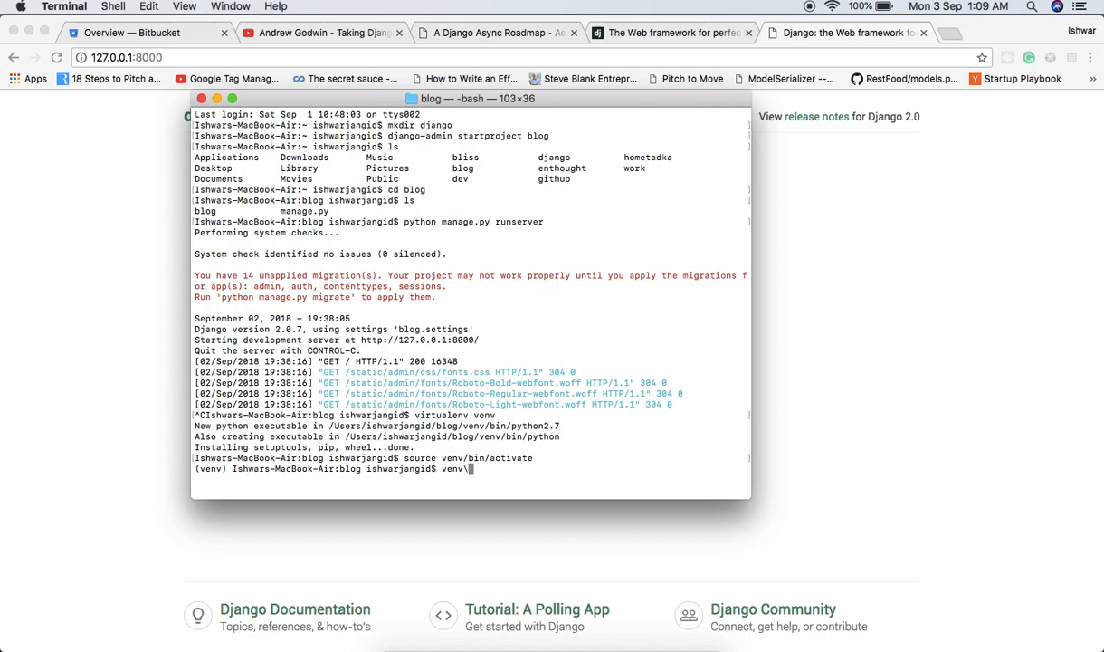
{"action": "type", "text": "Scripts"}
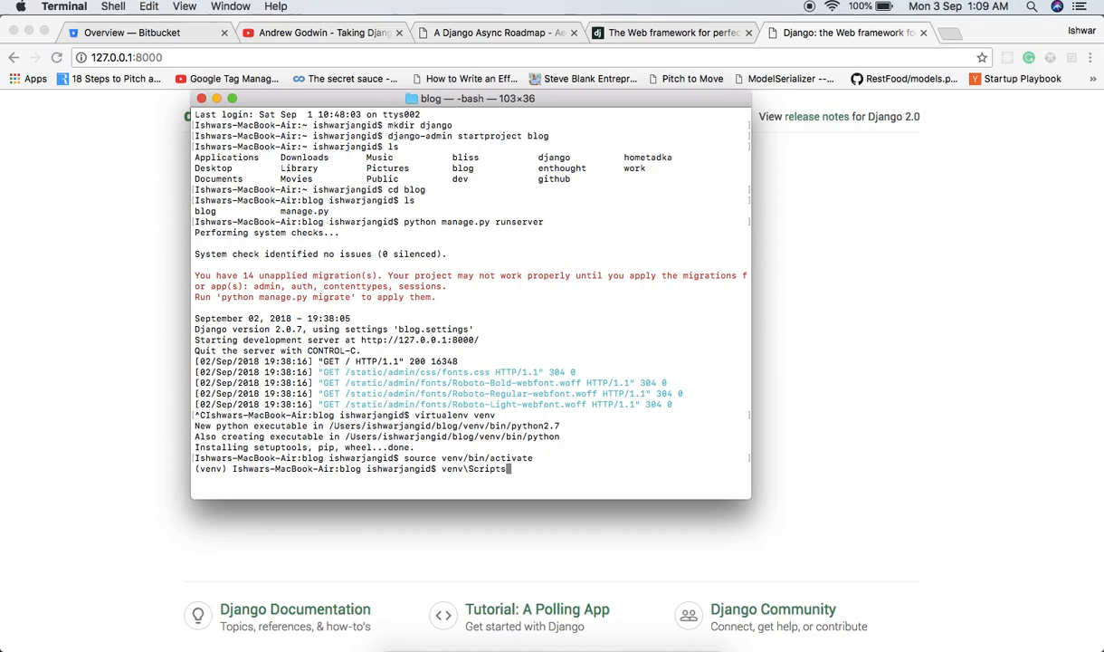
{"action": "type", "text": "activat"}
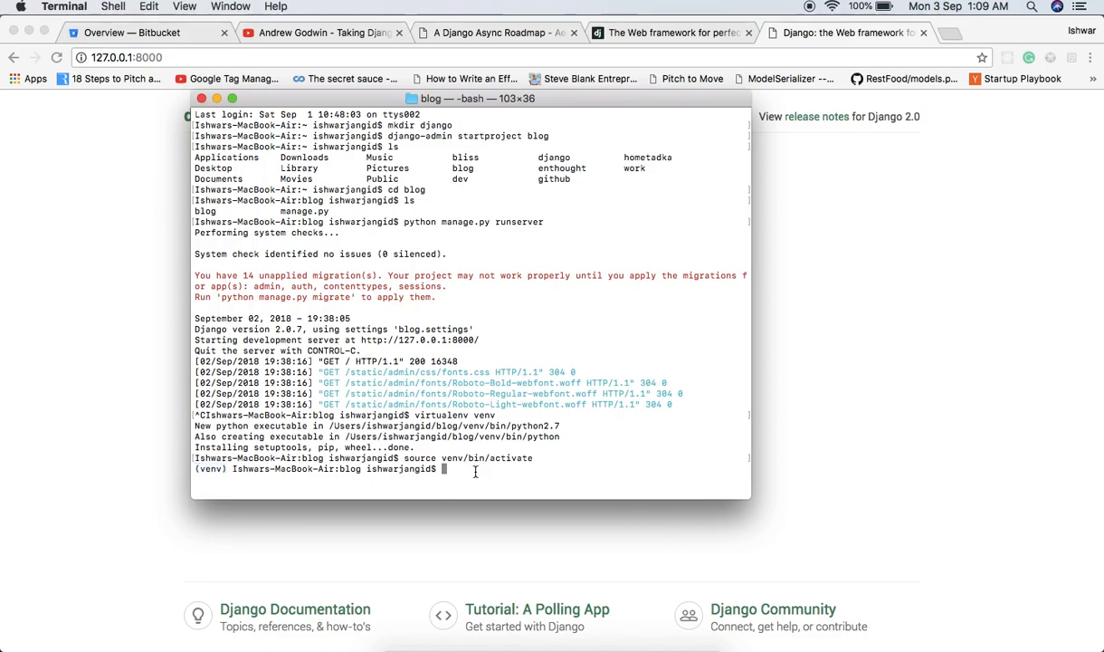
Step: Run pip install django==2.0.7, which finds no matching distribution
{"action": "type", "text": "pip insta"}
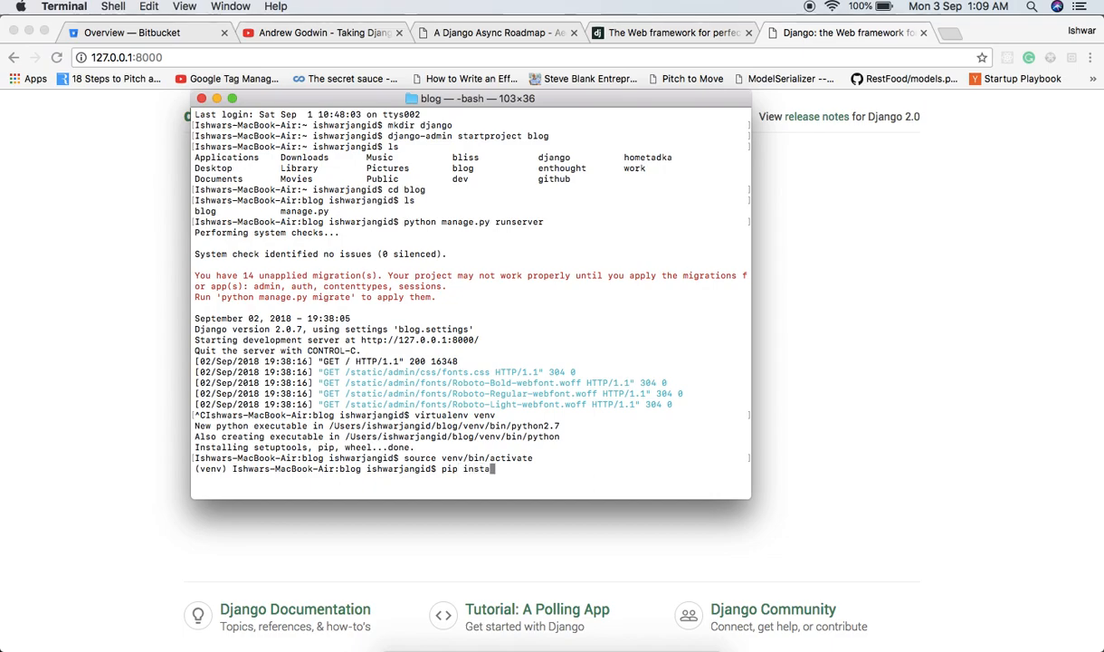
{"action": "type", "text": "ll"}
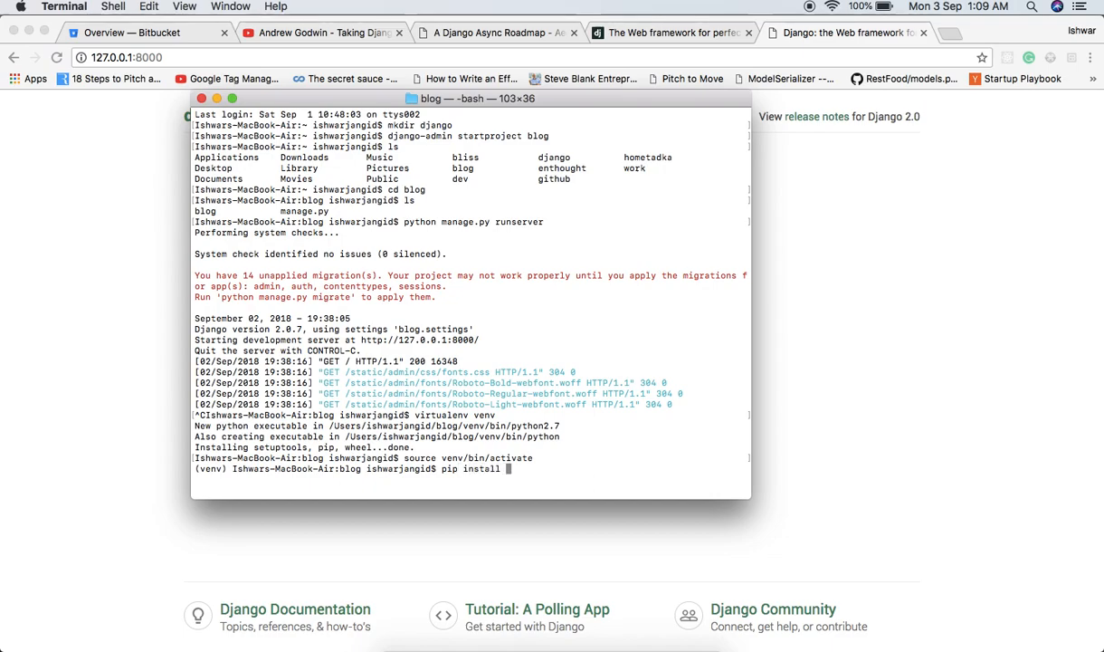
{"action": "type", "text": "django="}
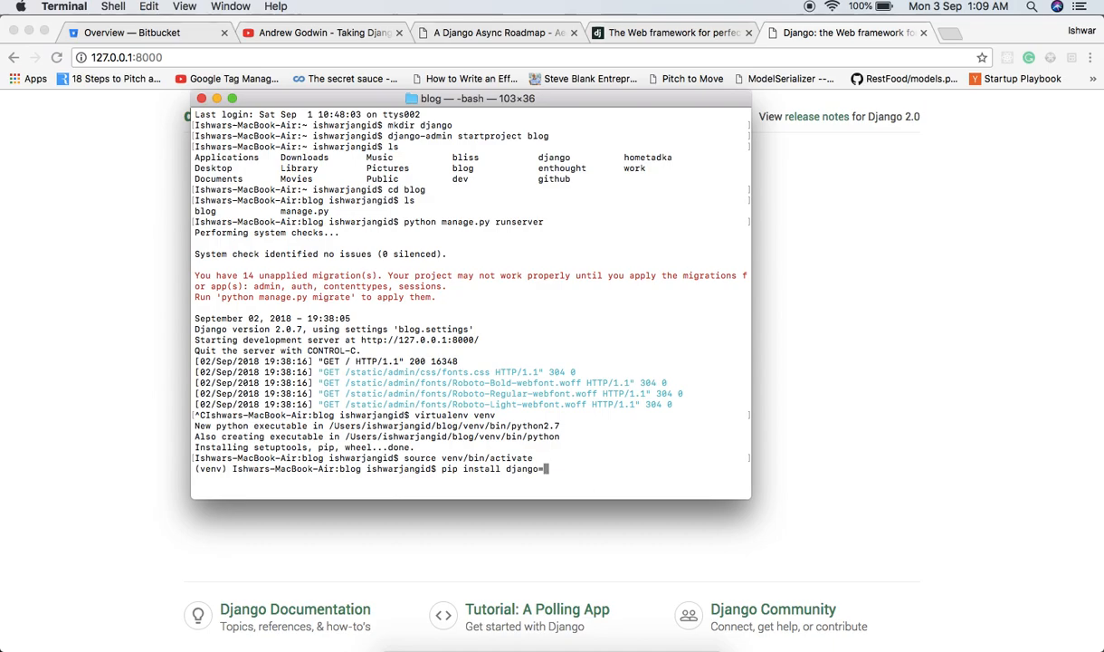
{"action": "type", "text": "=2."}
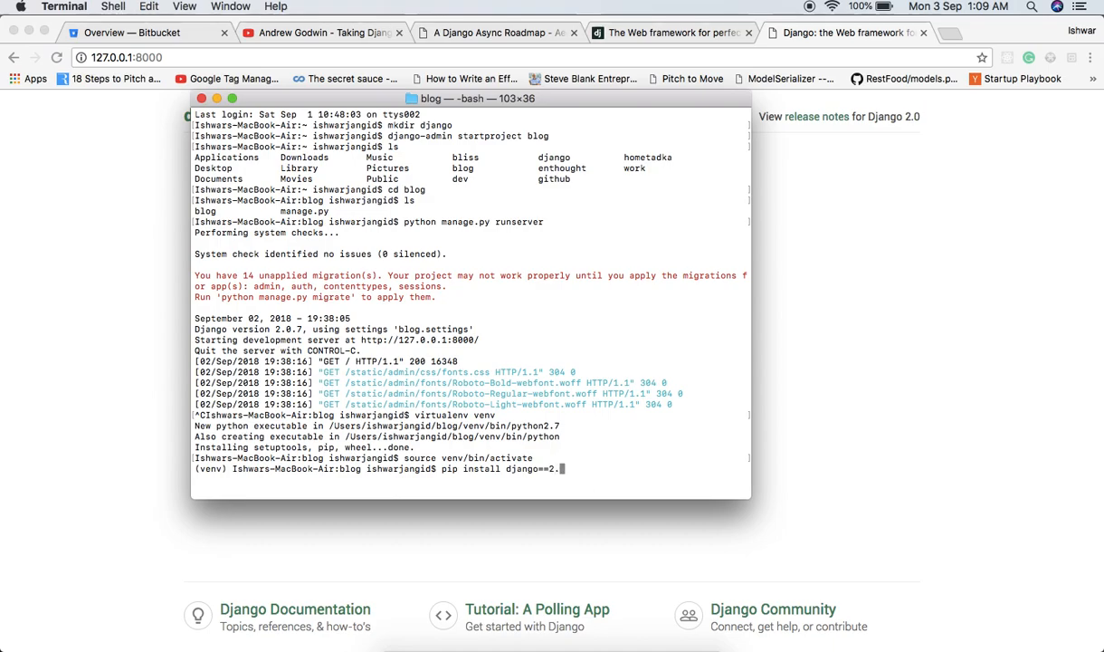
{"action": "type", "text": ".7"}
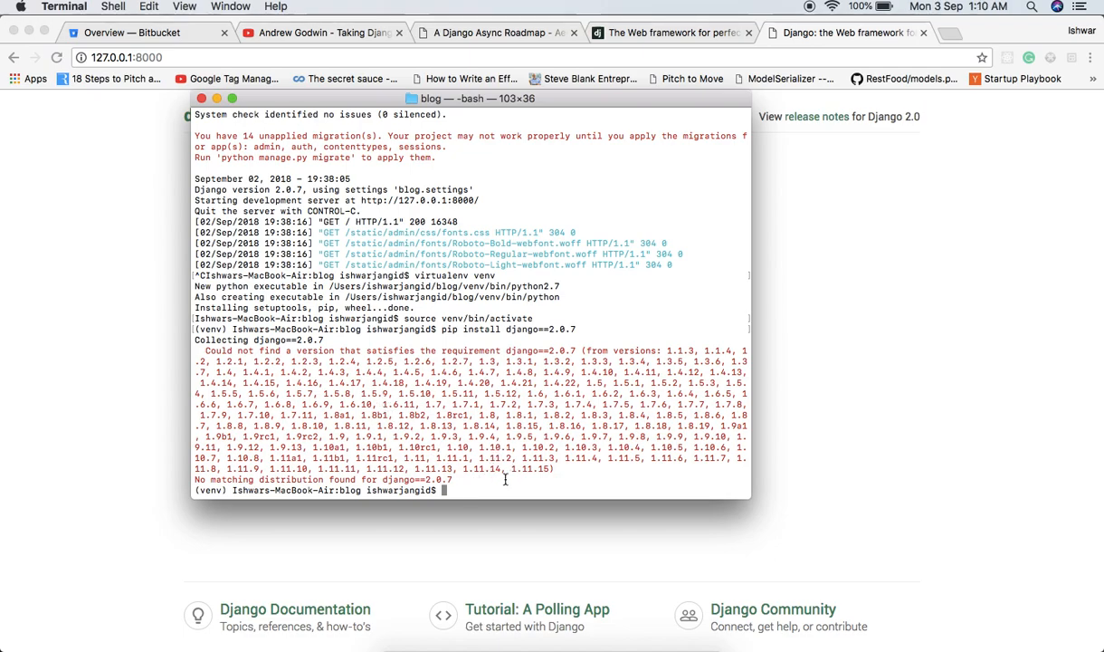
Step: Retry as pip3 install django==2.0.7, reported already satisfied
{"action": "type", "text": "pip install django==2.0.7"}
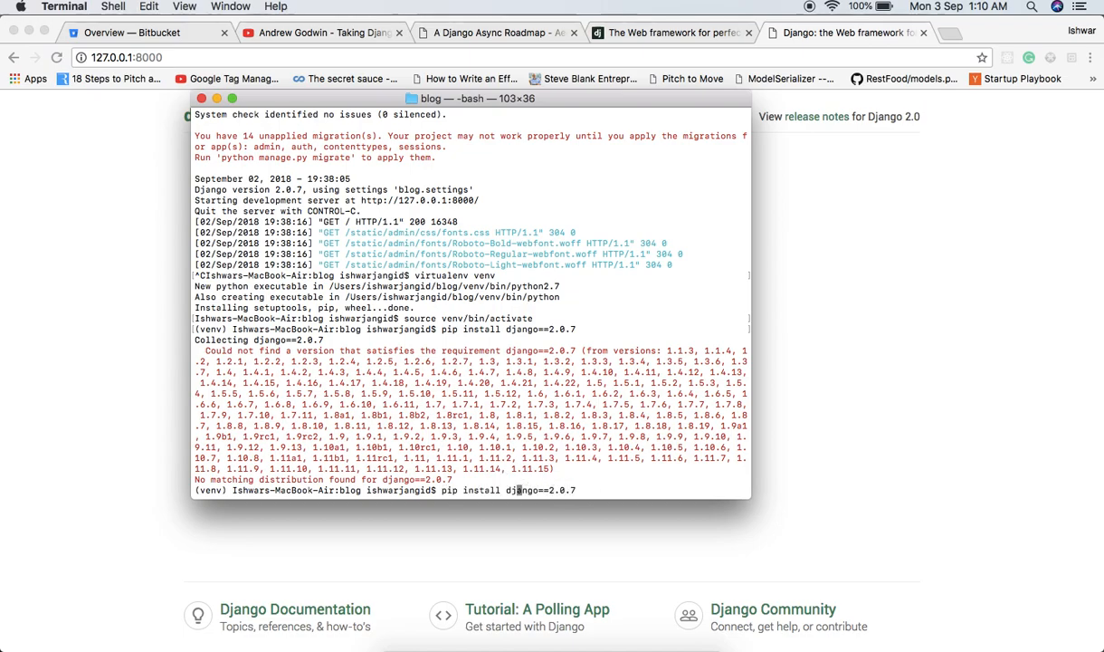
{"action": "type", "text": "3"}
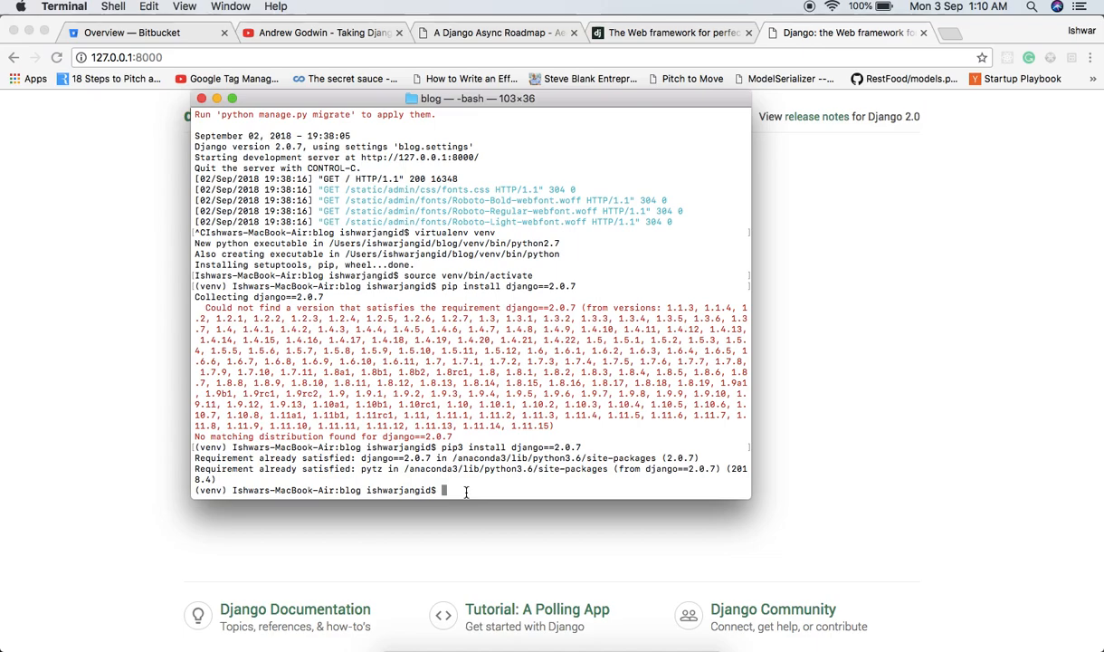
Step: Alias python to python3 and start python3 manage.py runserver again
{"action": "type", "text": "python"}
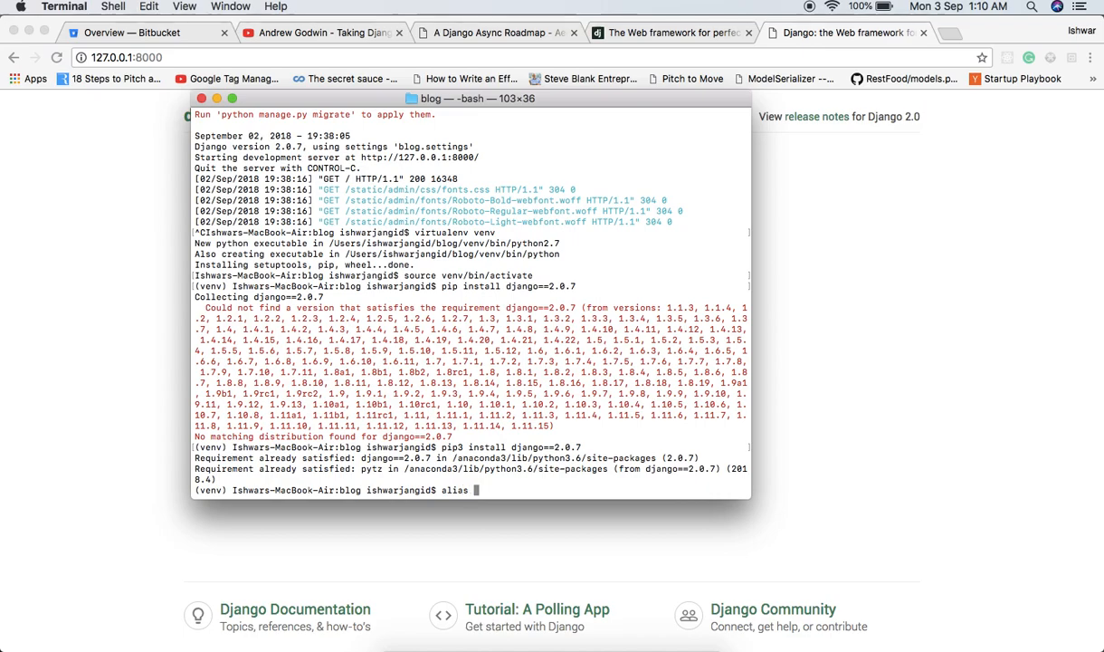
{"action": "type", "text": "python=pytho"}
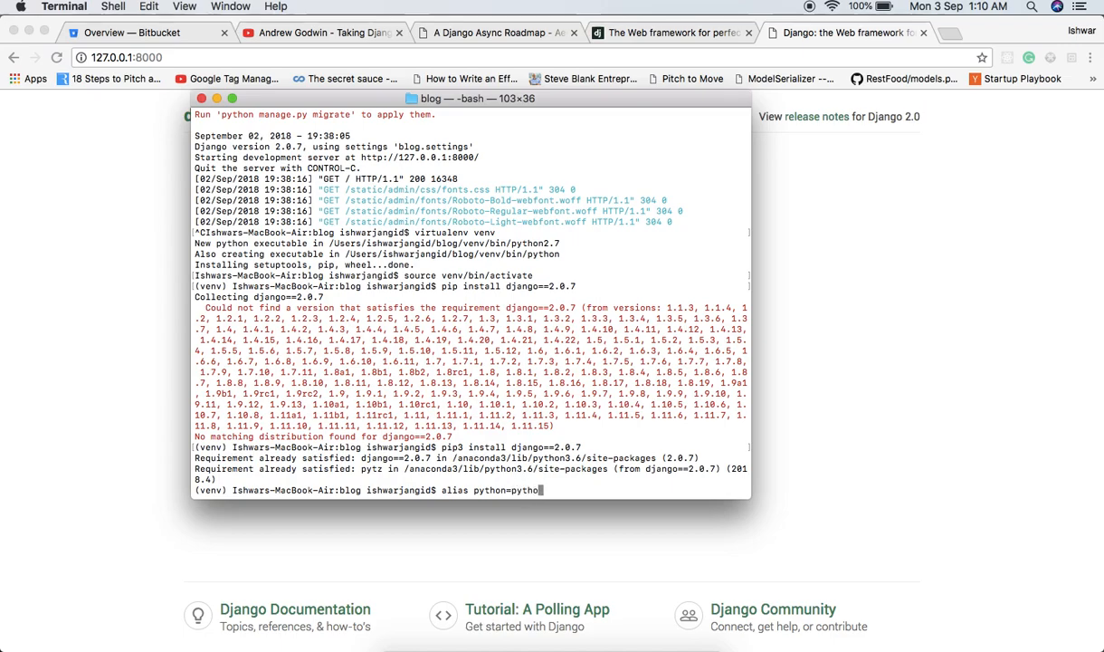
{"action": "type", "text": "3"}
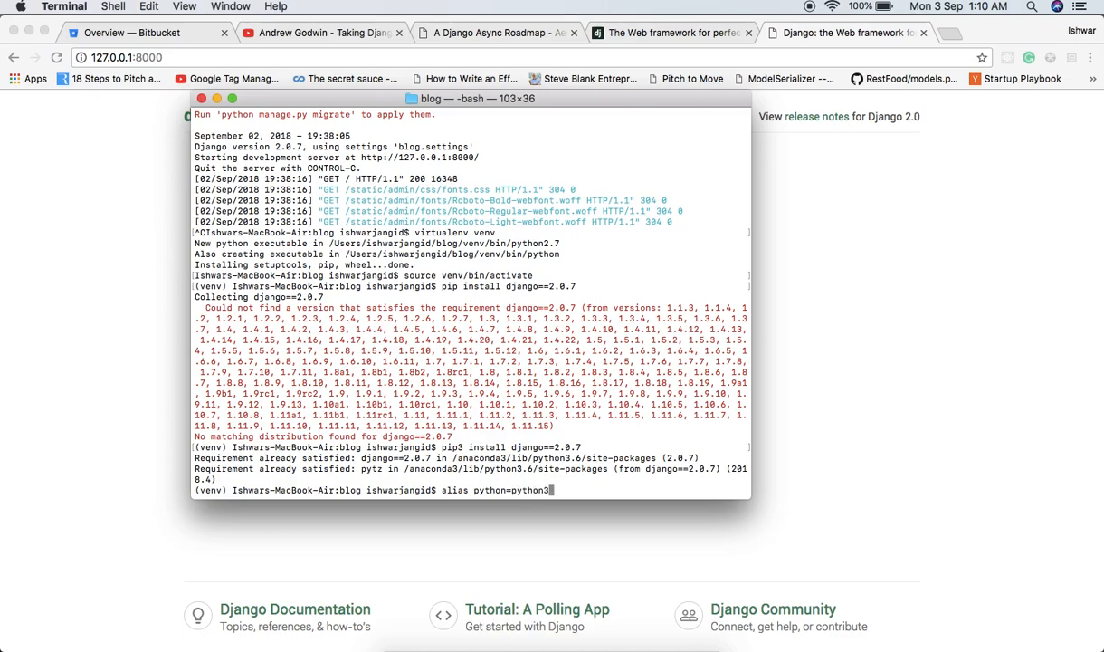
{"action": "type", "text": "alias python=python"}
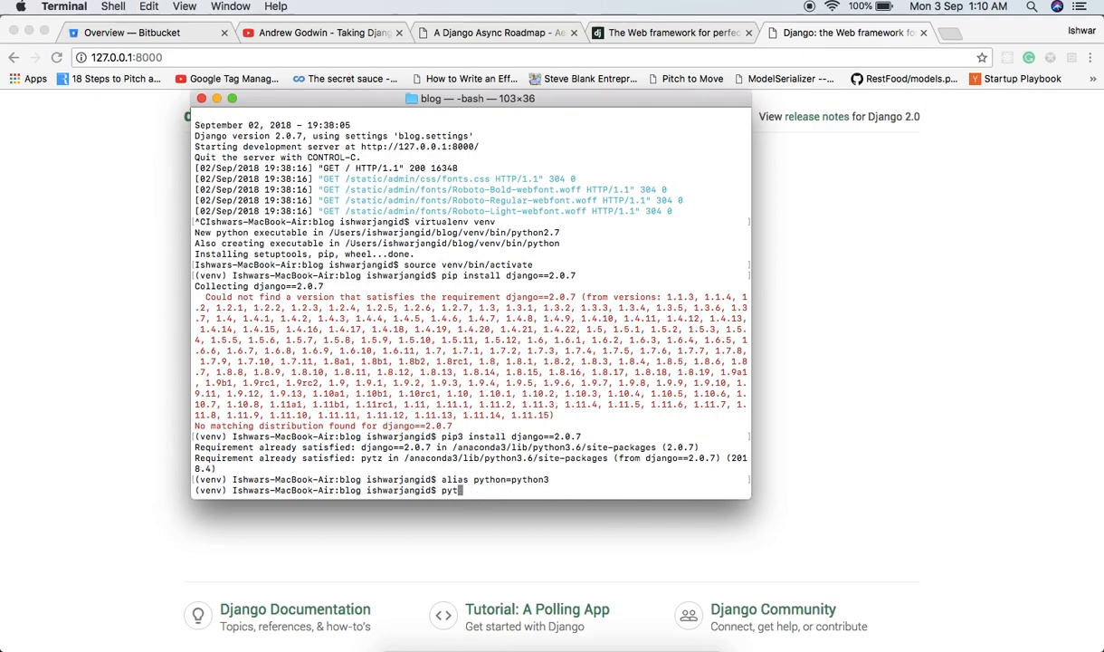
{"action": "type", "text": "hon3"}
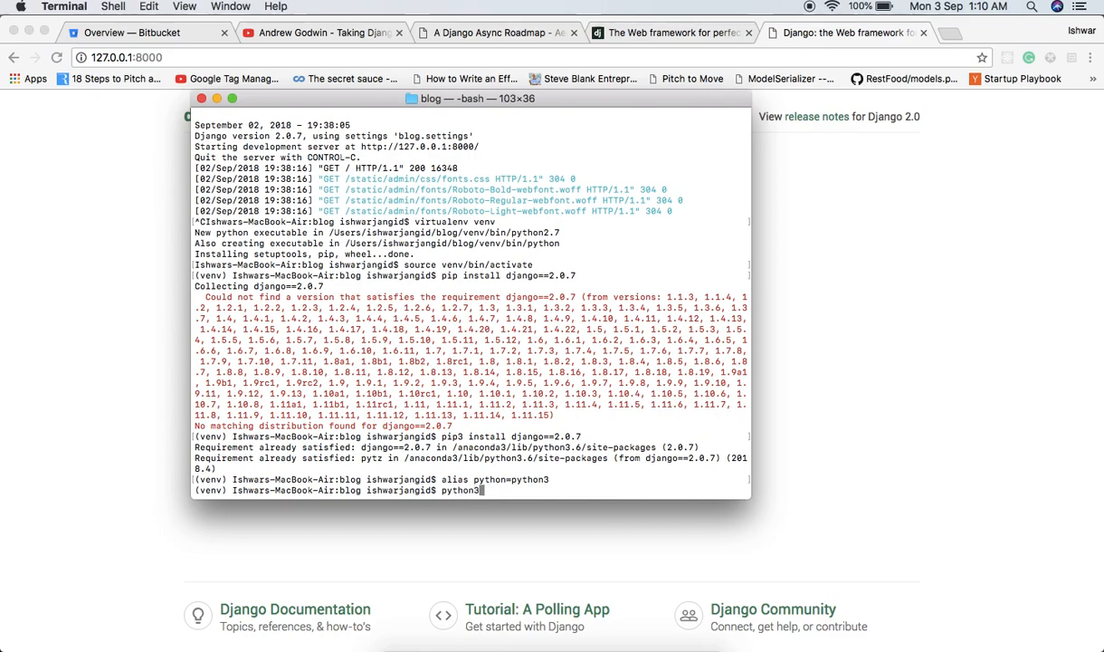
{"action": "type", "text": "manage.py runserver"}
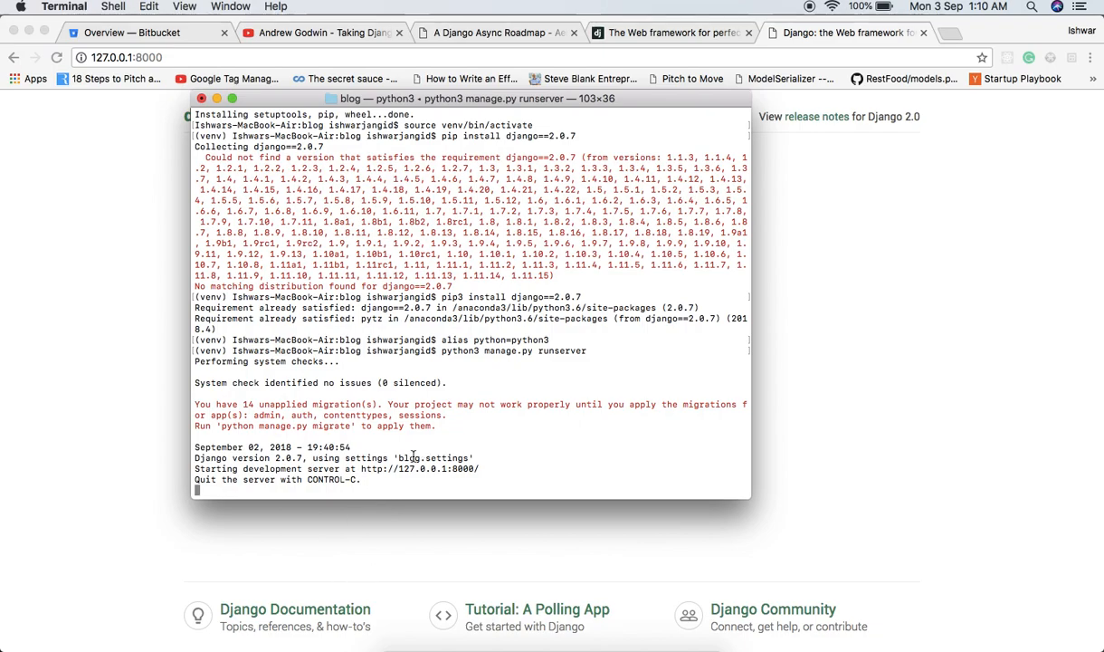
{"action": "mouse_move", "coordinate": [264, 404]}
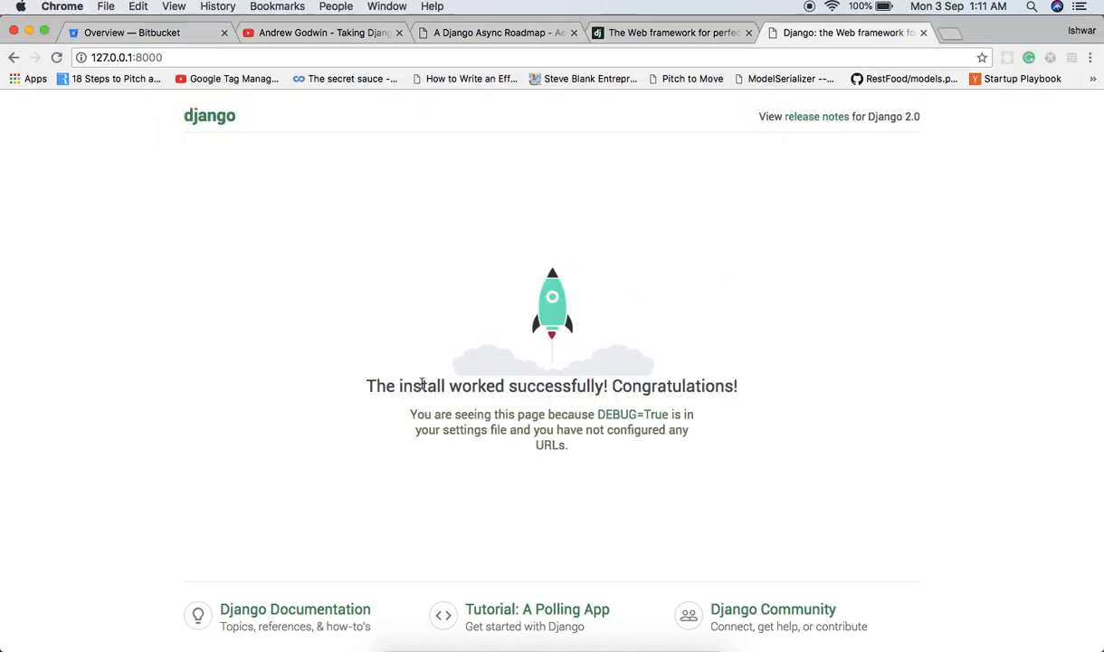
{"action": "mouse_move", "coordinate": [234, 87]}
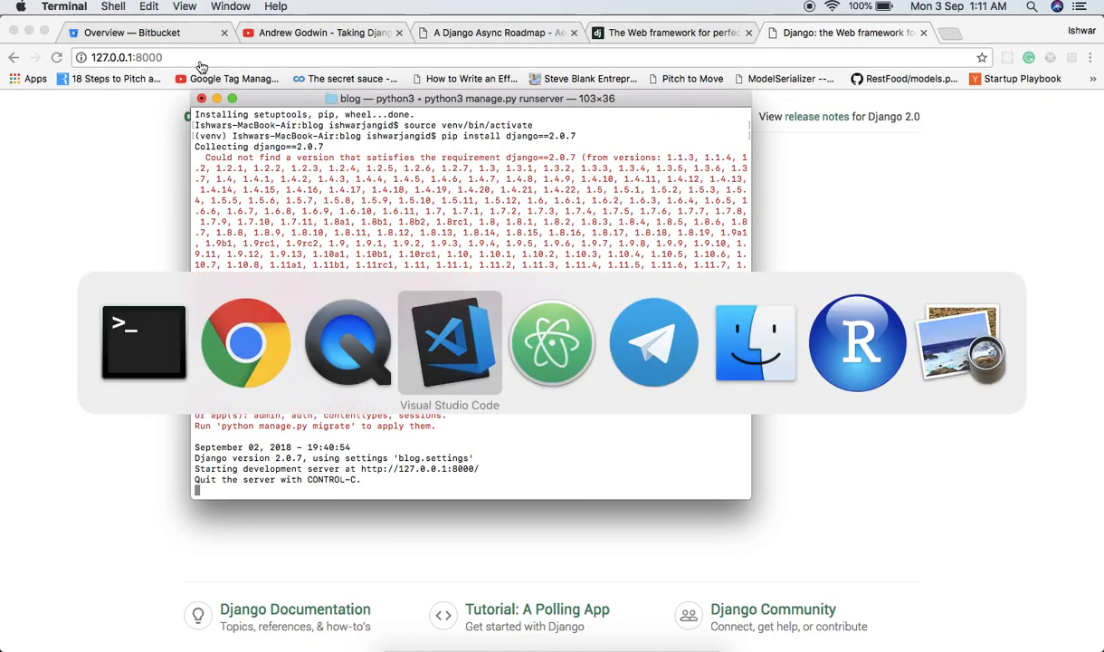
Step: Add the blog folder from the home directory to the VS Code workspace
{"action": "left_click", "coordinate": [449, 342]}
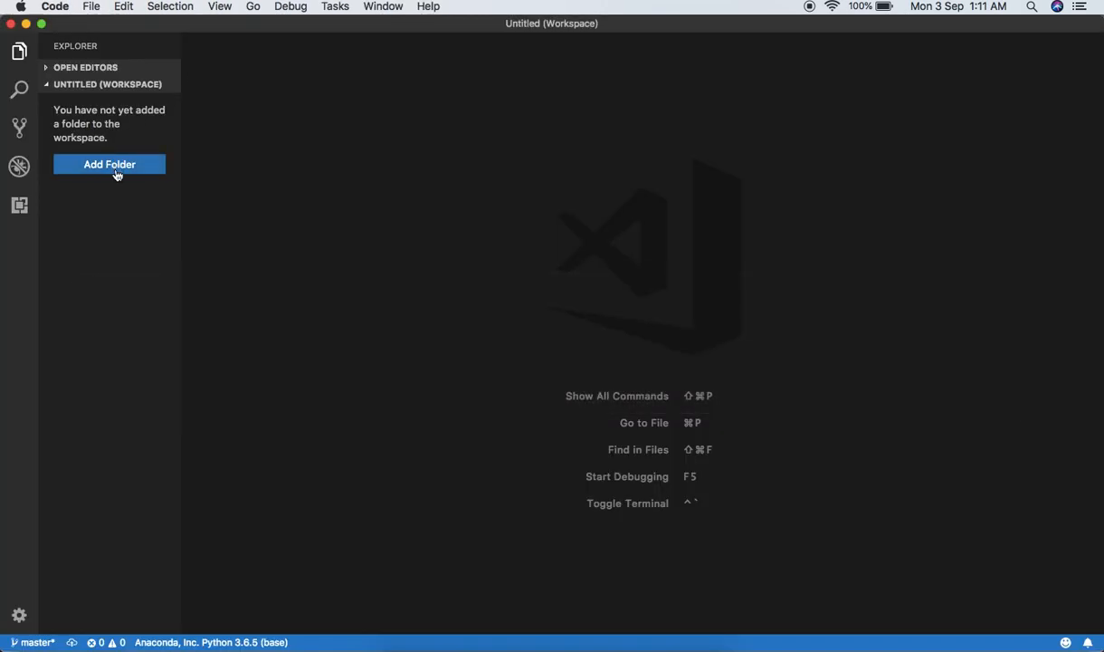
{"action": "left_click", "coordinate": [109, 163]}
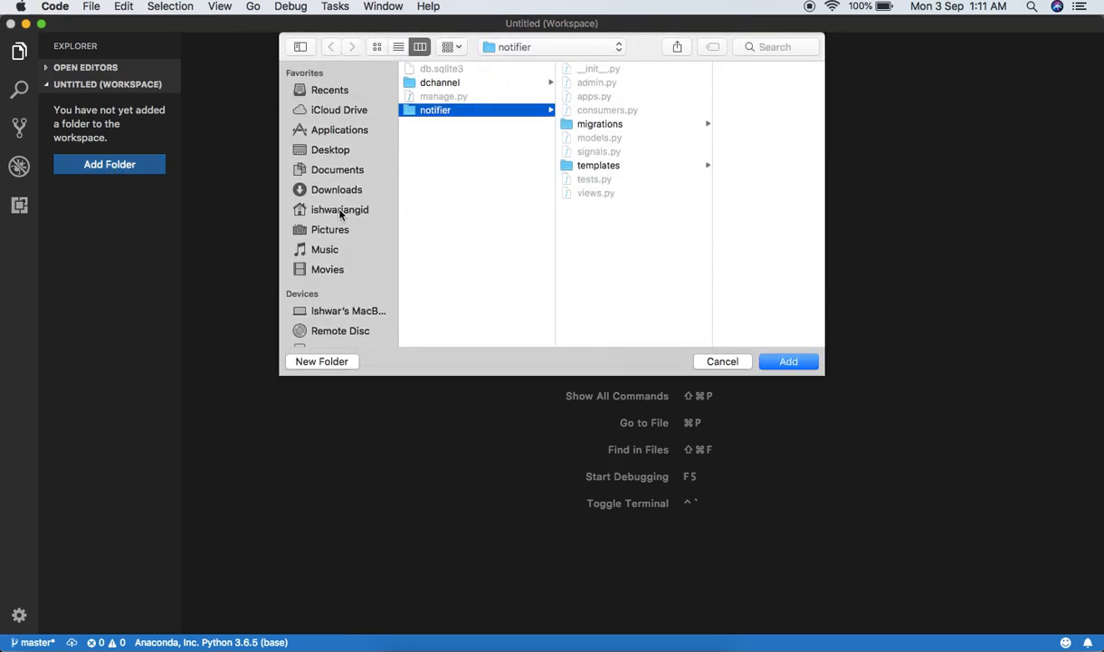
{"action": "left_click", "coordinate": [341, 210]}
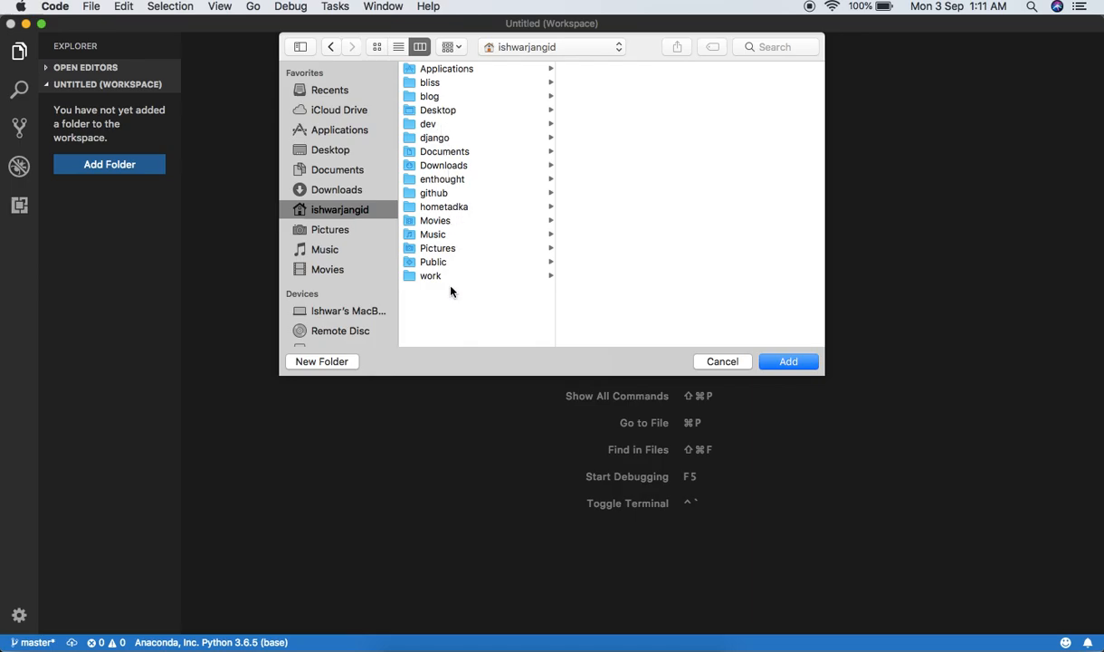
{"action": "left_click", "coordinate": [430, 96]}
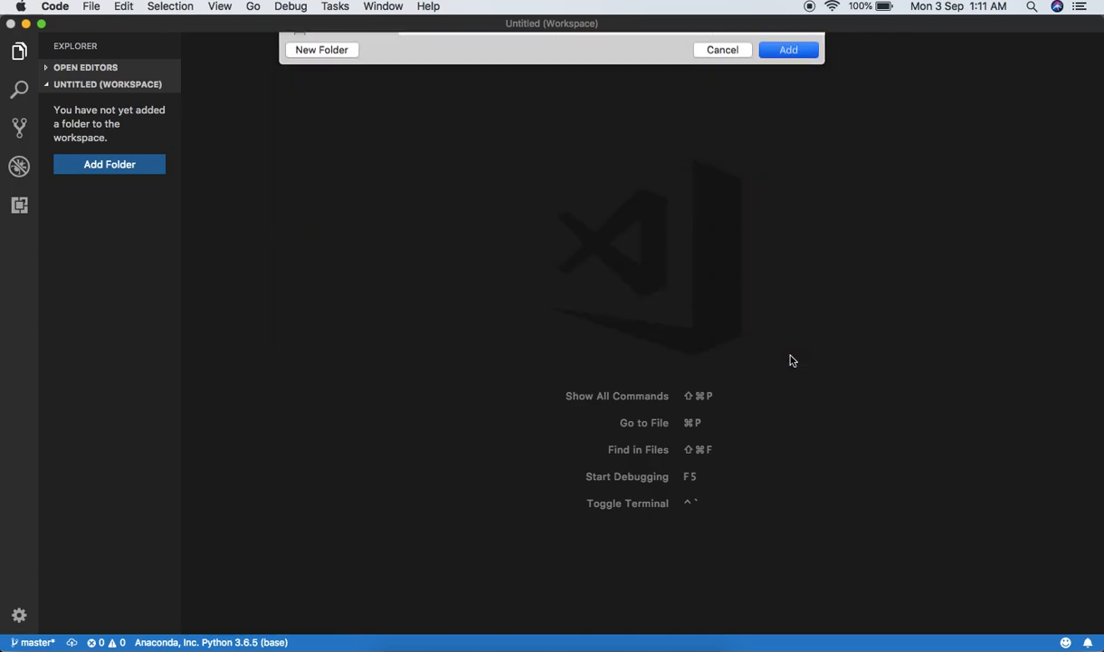
{"action": "left_click", "coordinate": [786, 50]}
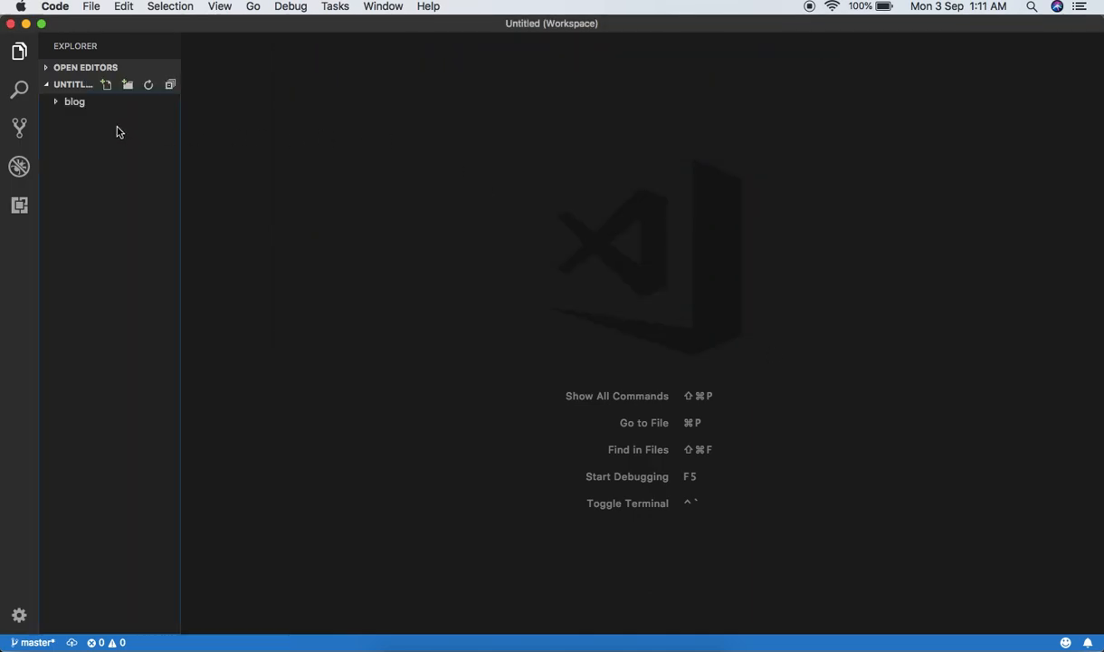
Step: Expand blog and its inner blog package in the Explorer to show settings.py and urls.py
{"action": "left_click", "coordinate": [74, 101]}
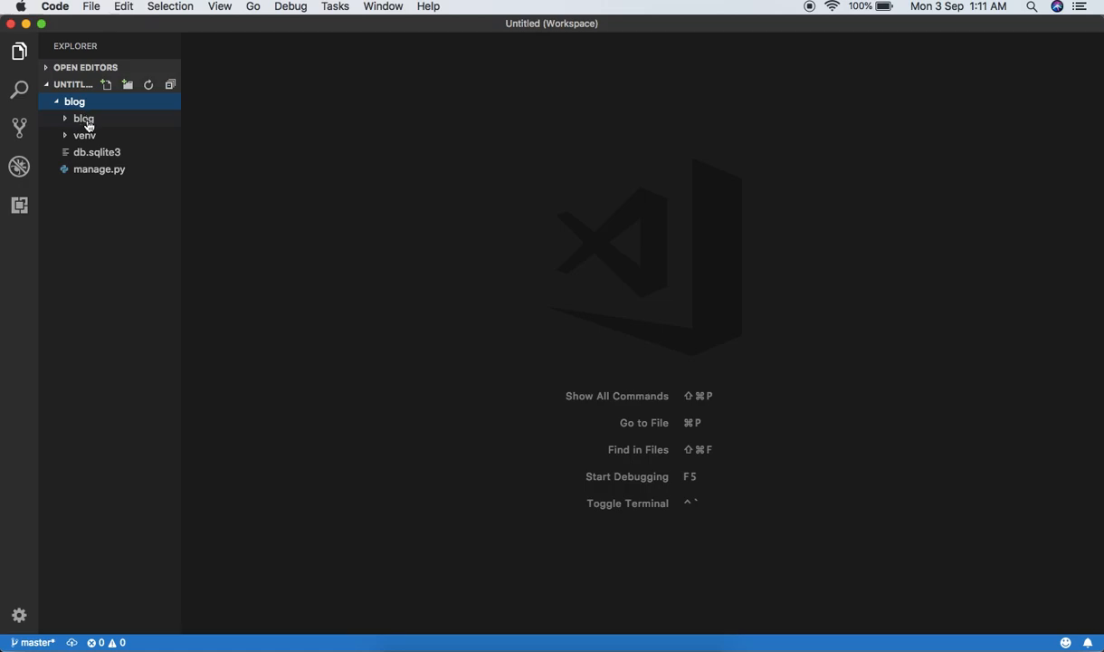
{"action": "left_click", "coordinate": [83, 117]}
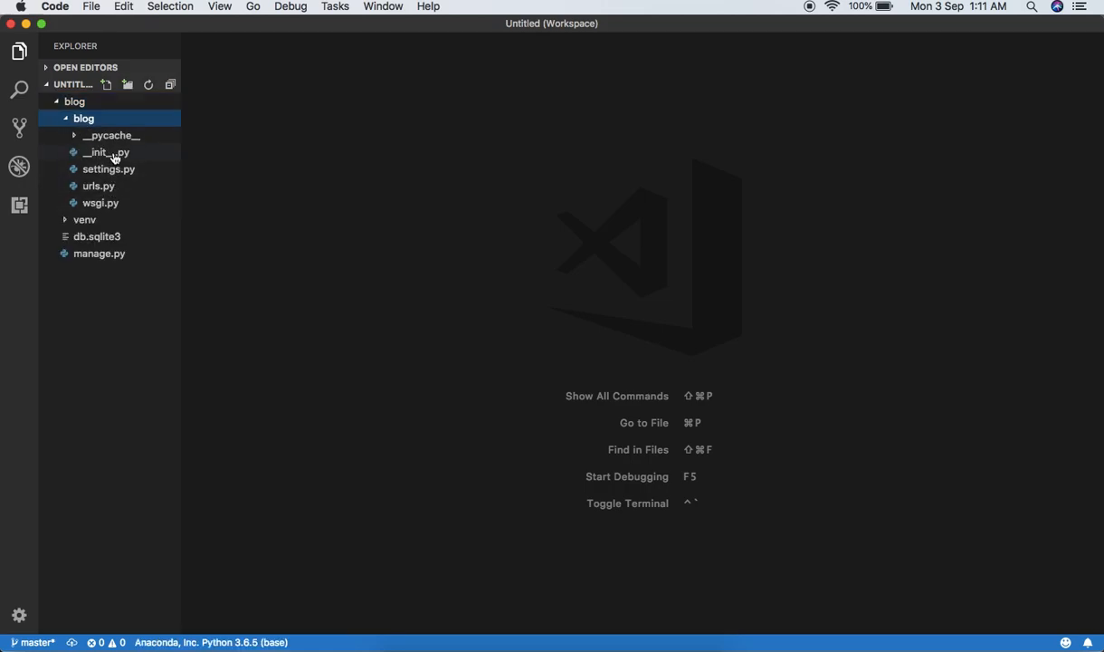
{"action": "mouse_move", "coordinate": [123, 152]}
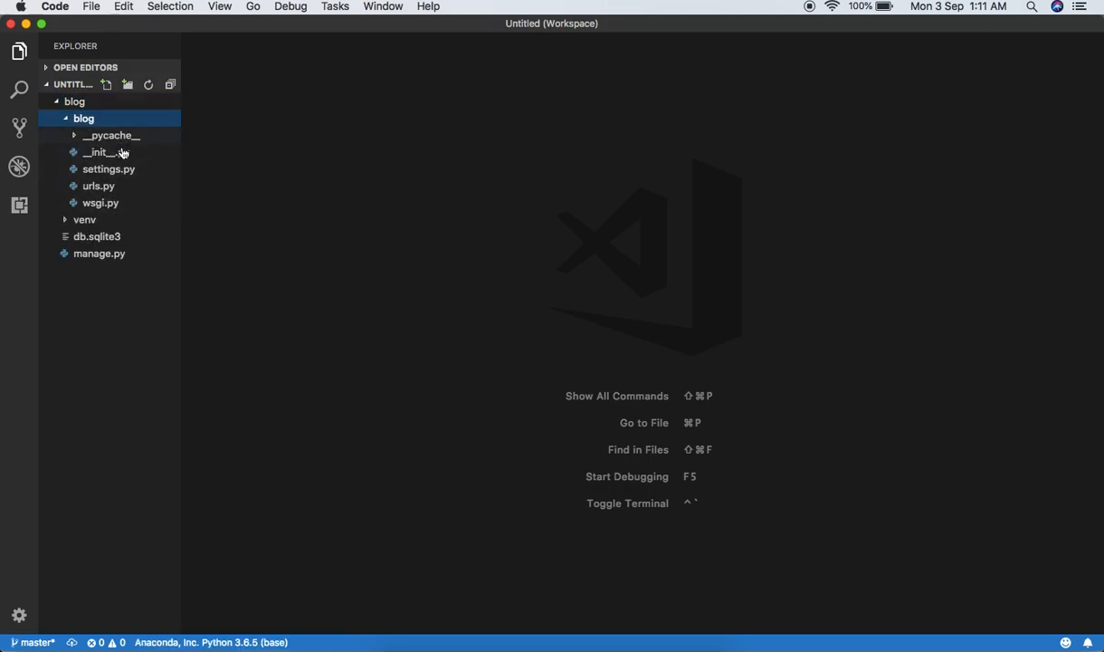
{"action": "left_click", "coordinate": [83, 117]}
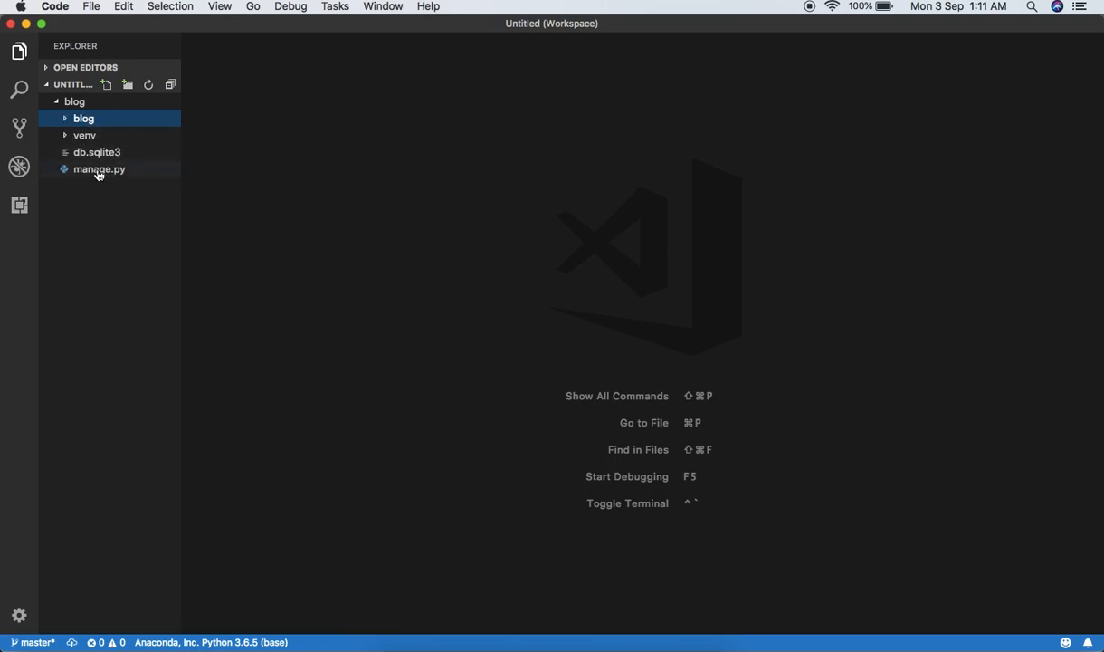
{"action": "left_click", "coordinate": [98, 170]}
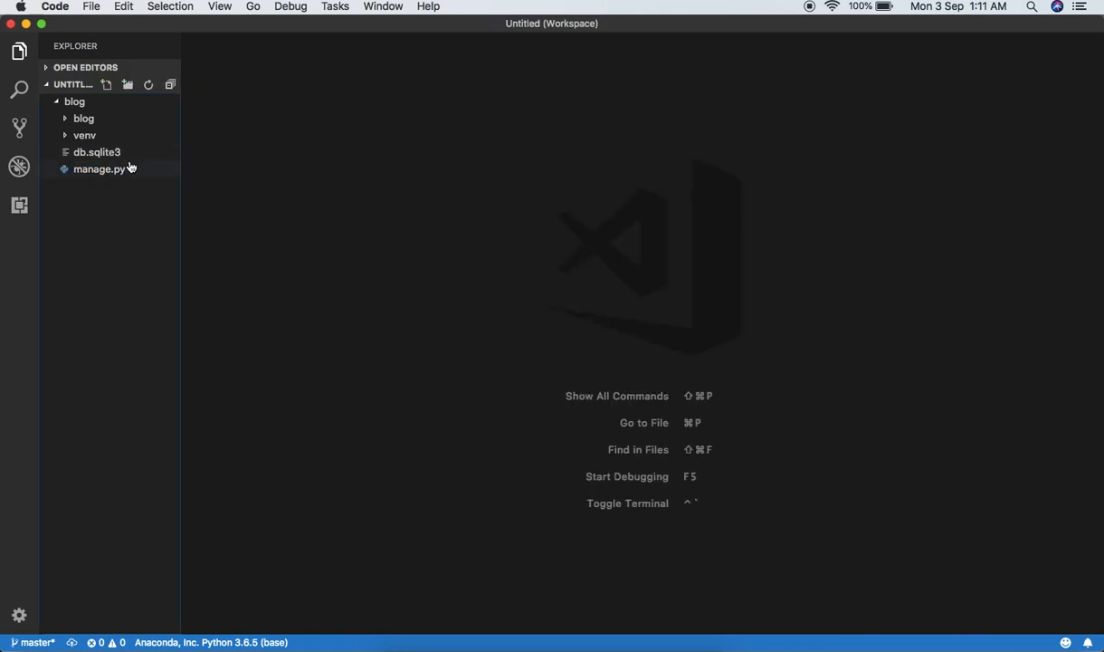
{"action": "left_click", "coordinate": [83, 118]}
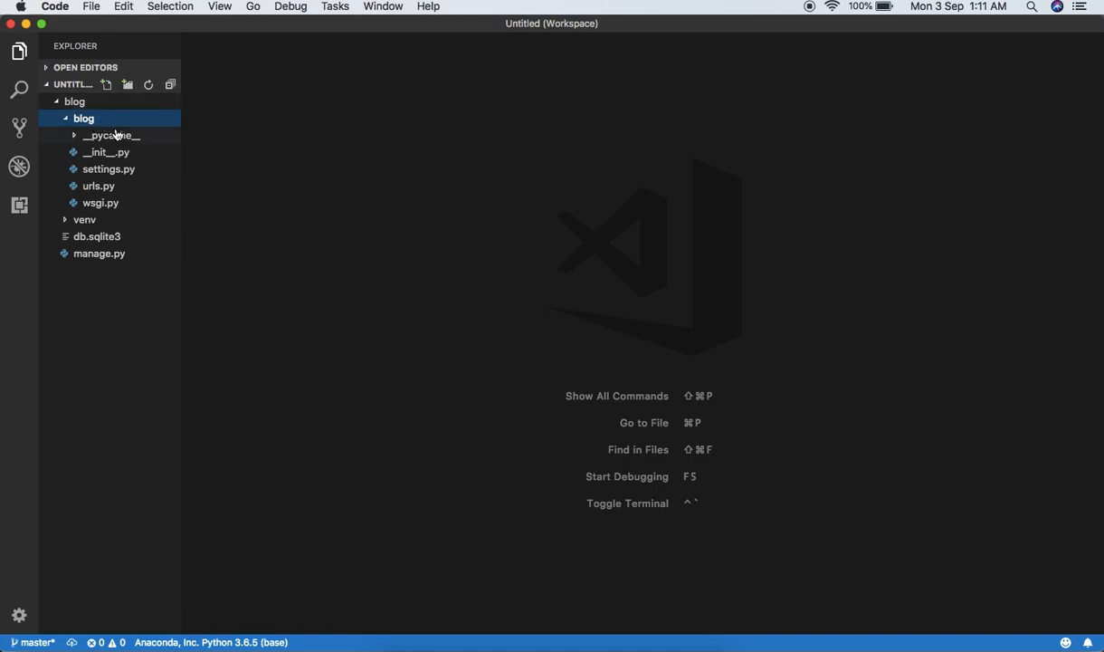
{"action": "mouse_move", "coordinate": [109, 203]}
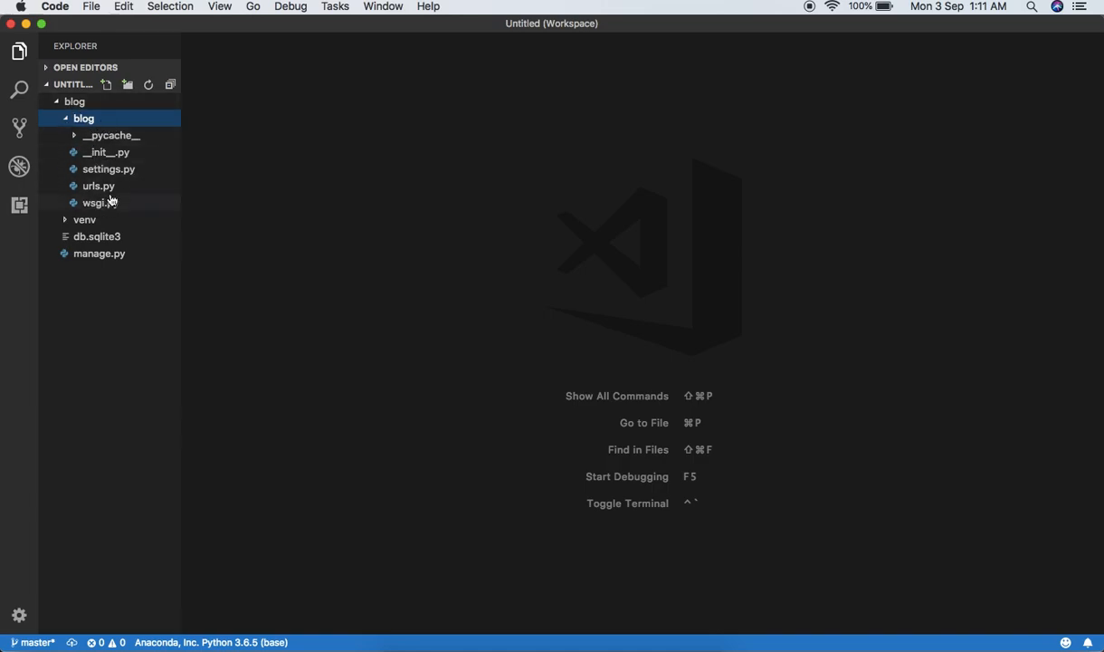
{"action": "mouse_move", "coordinate": [131, 176]}
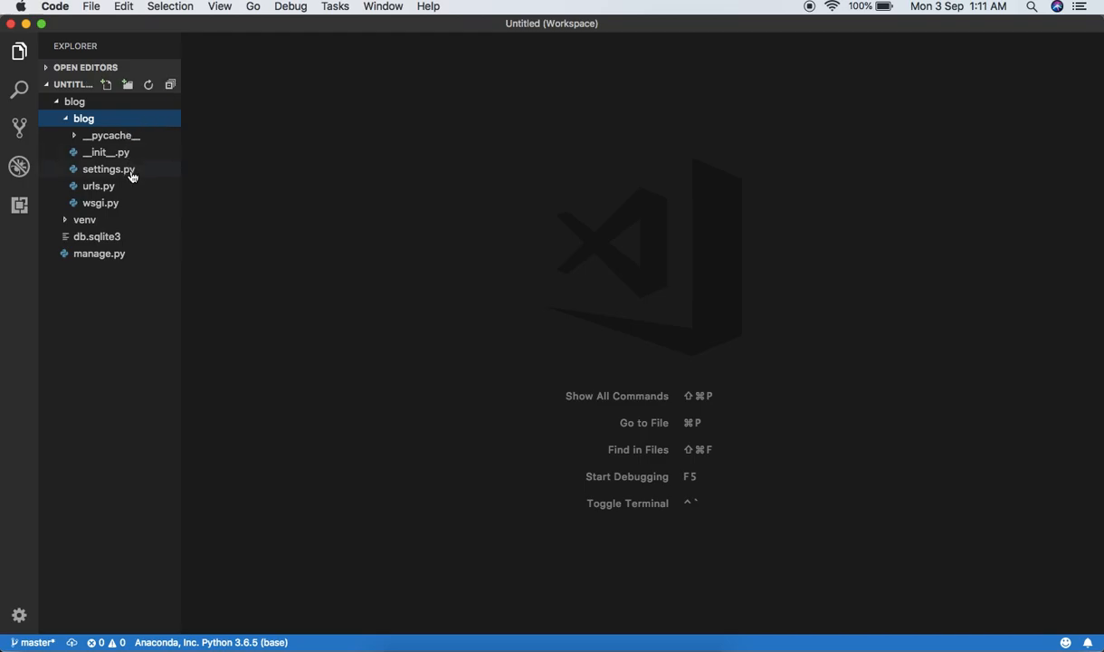
Step: Open settings.py and scroll through its apps, middleware, templates and internationalization settings
{"action": "double_click", "coordinate": [108, 170]}
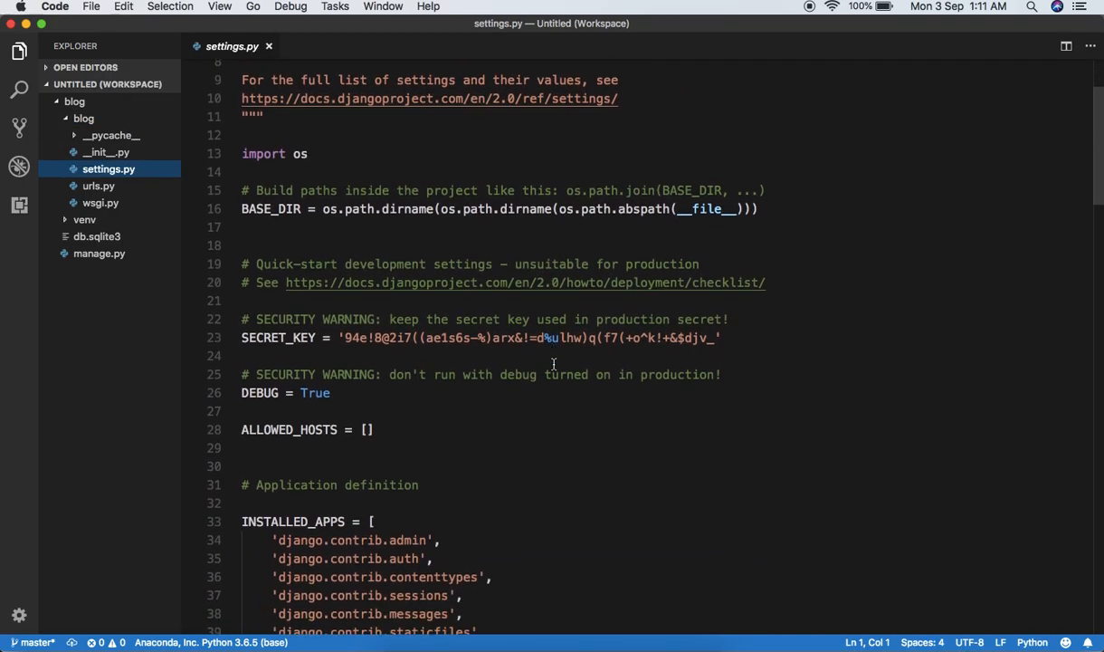
{"action": "scroll", "scroll_direction": "down", "scroll_amount": 3}
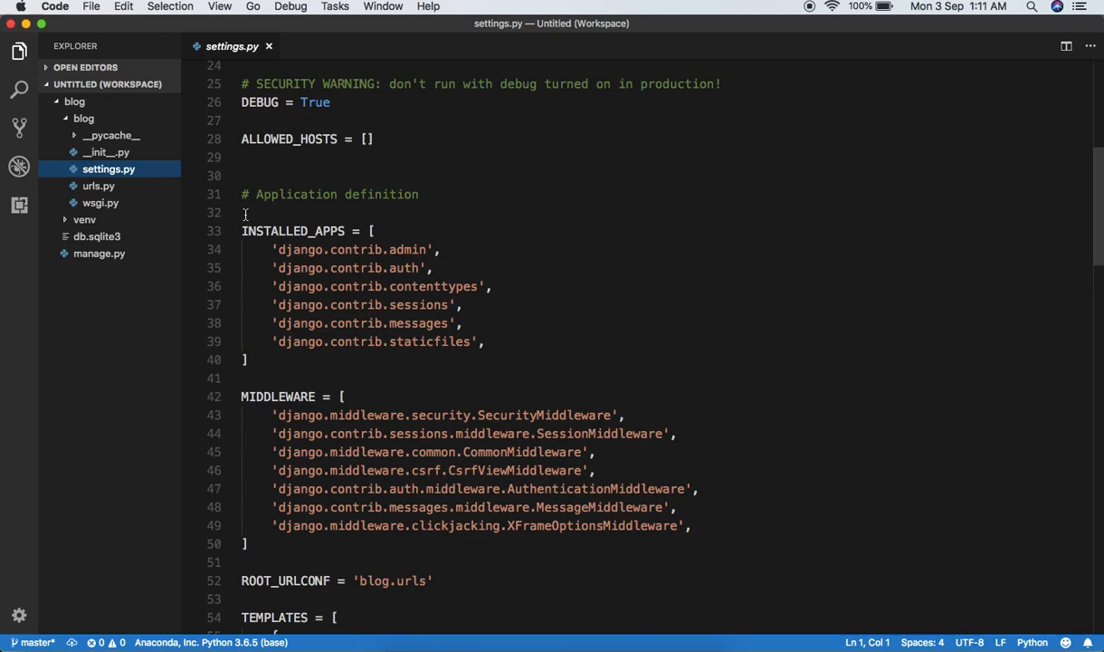
{"action": "left_click_drag", "start_coordinate": [240, 212], "coordinate": [250, 358]}
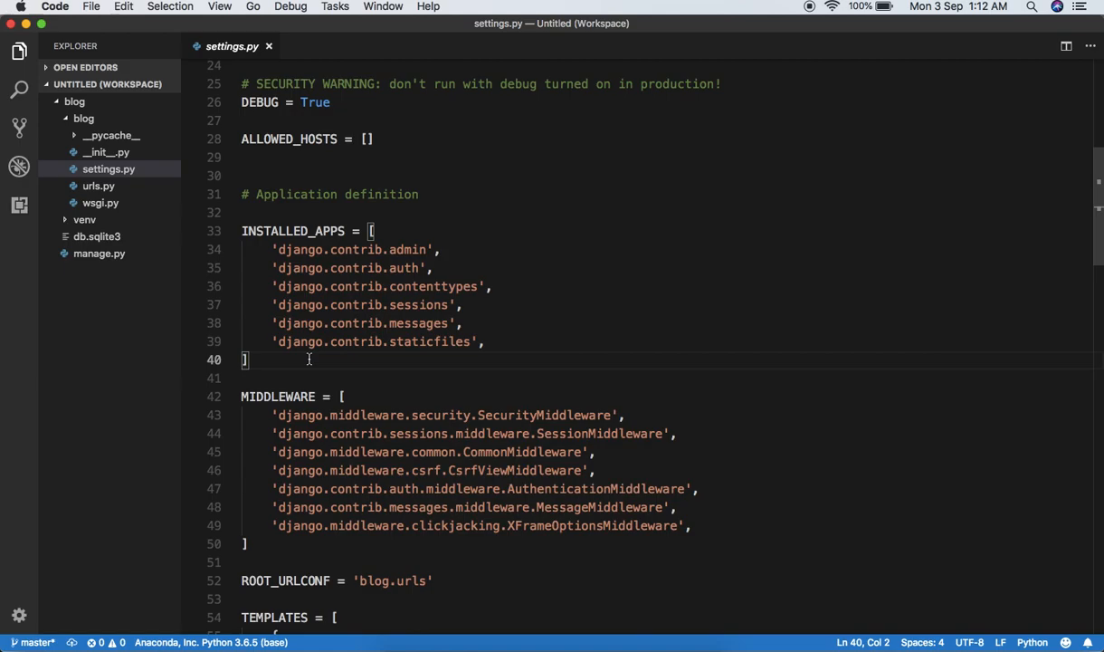
{"action": "scroll", "scroll_direction": "down", "scroll_amount": 3}
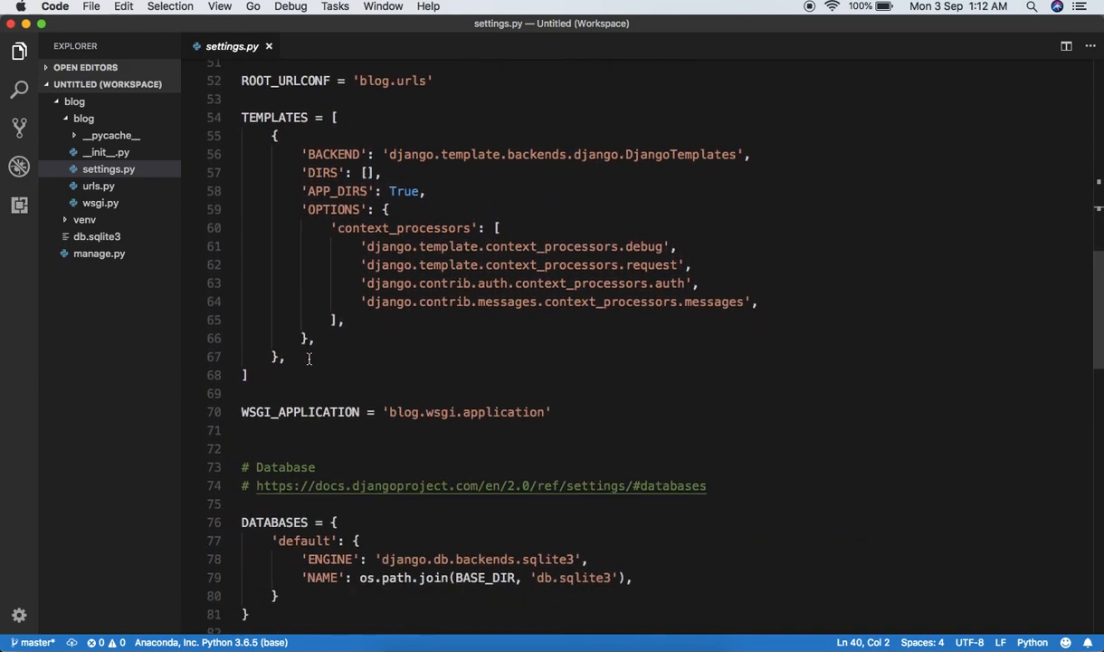
{"action": "scroll", "scroll_direction": "down", "scroll_amount": 3}
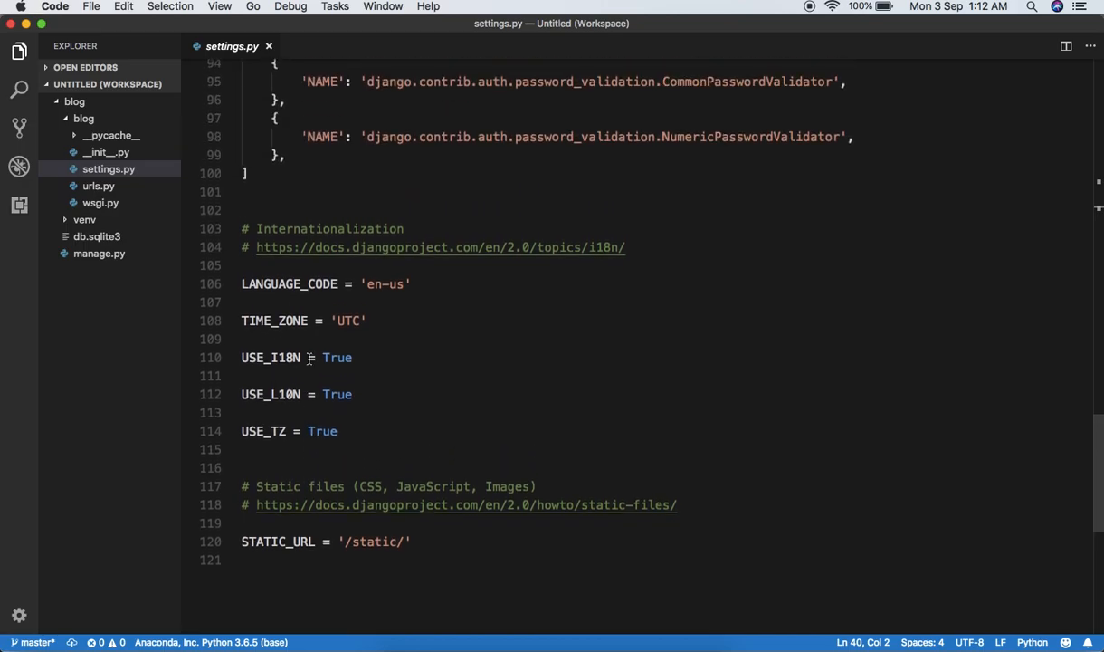
{"action": "scroll", "scroll_direction": "up", "scroll_amount": 3}
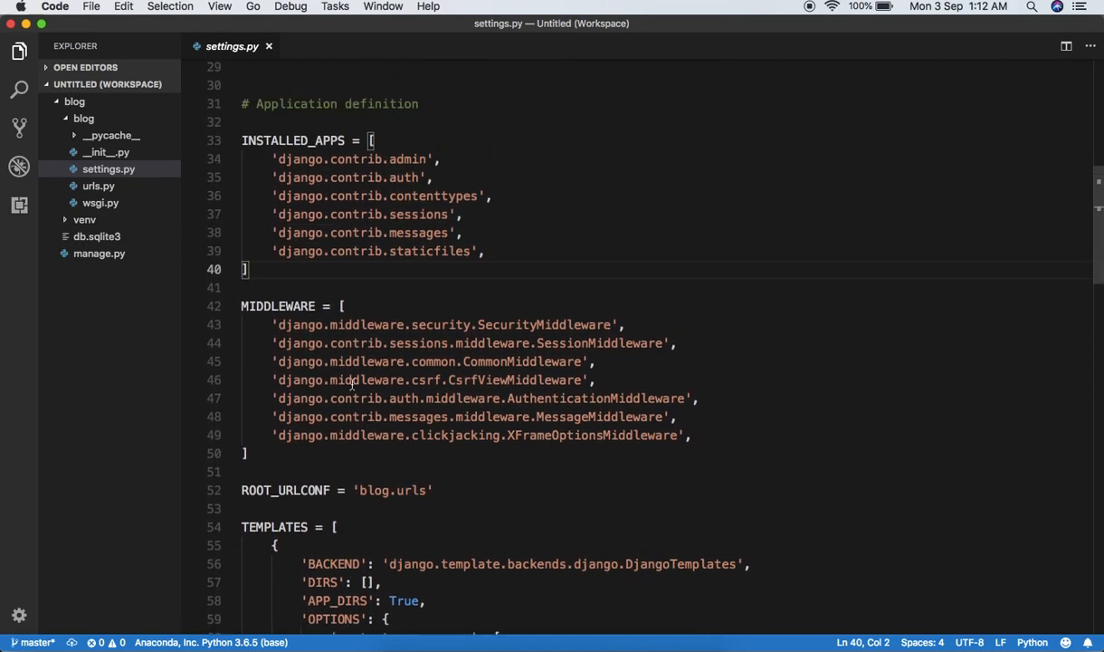
{"action": "mouse_move", "coordinate": [369, 362]}
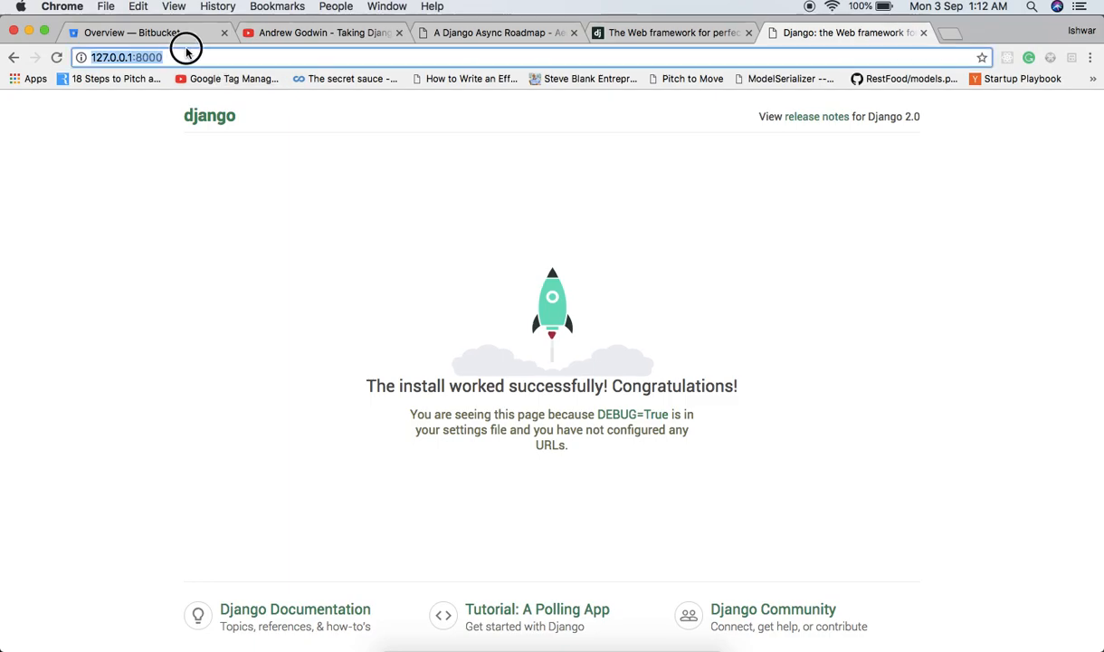
Step: View urls.py with its admin URL pattern, then get the inner blog folder's file actions
{"action": "left_click", "coordinate": [241, 331]}
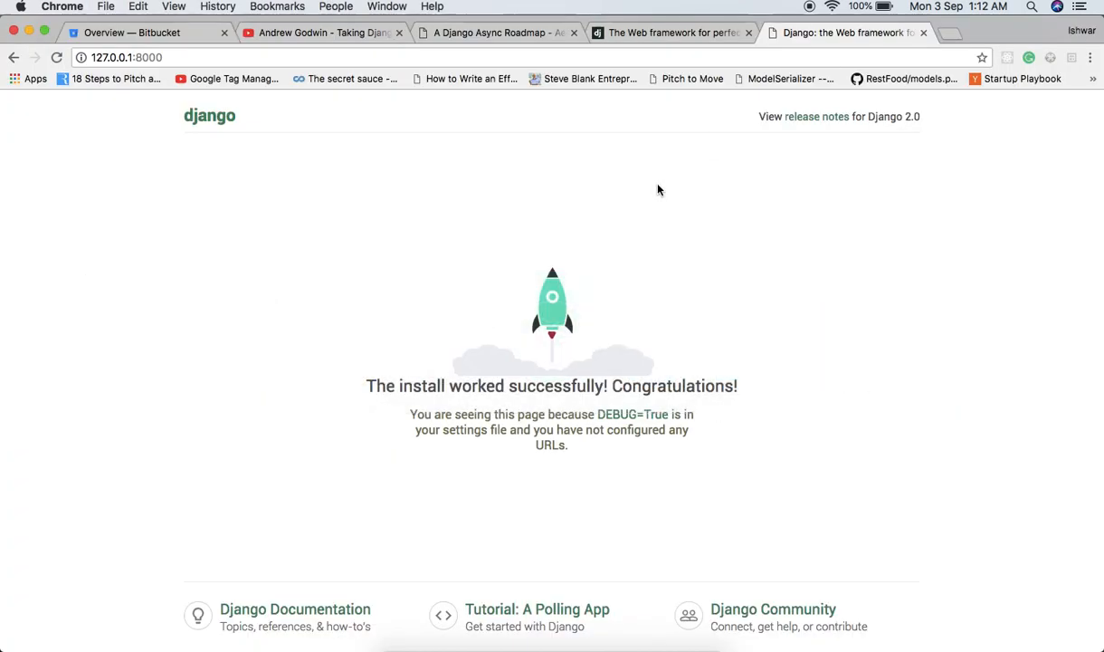
{"action": "key", "text": "cmd+tab"}
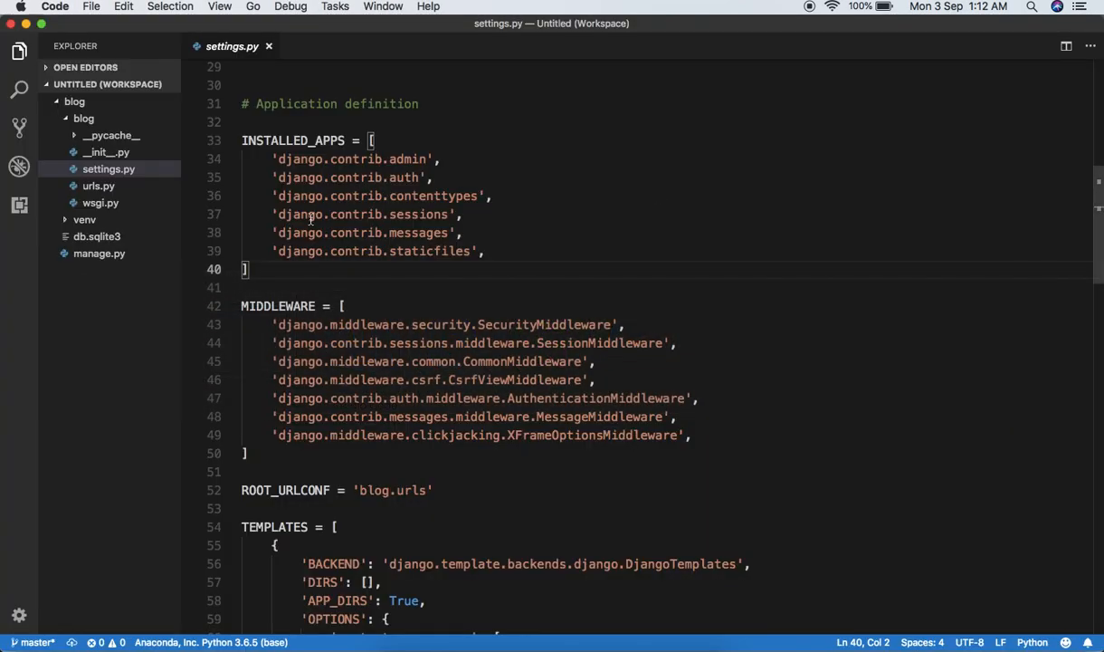
{"action": "left_click", "coordinate": [98, 185]}
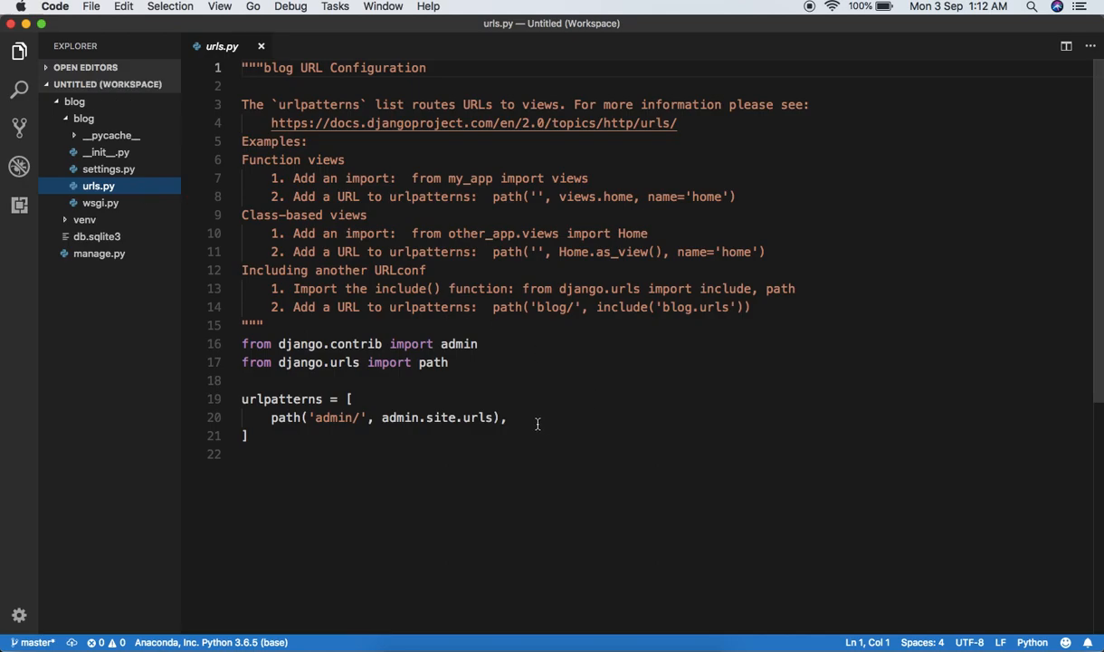
{"action": "left_click", "coordinate": [84, 118]}
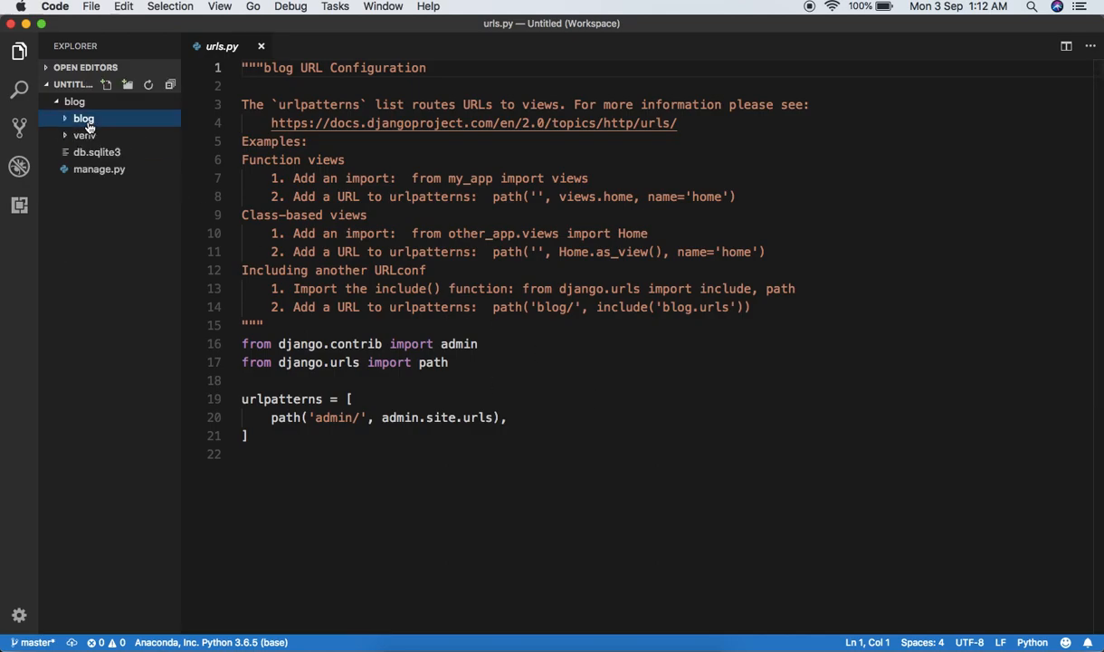
{"action": "right_click", "coordinate": [83, 118]}
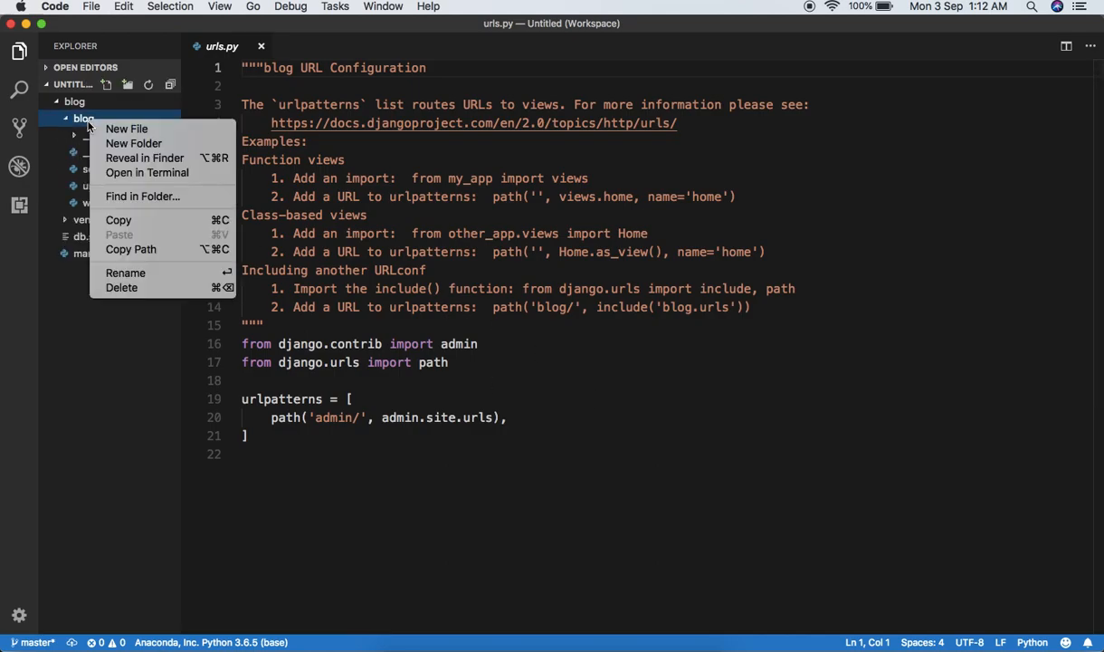
{"action": "mouse_move", "coordinate": [516, 251]}
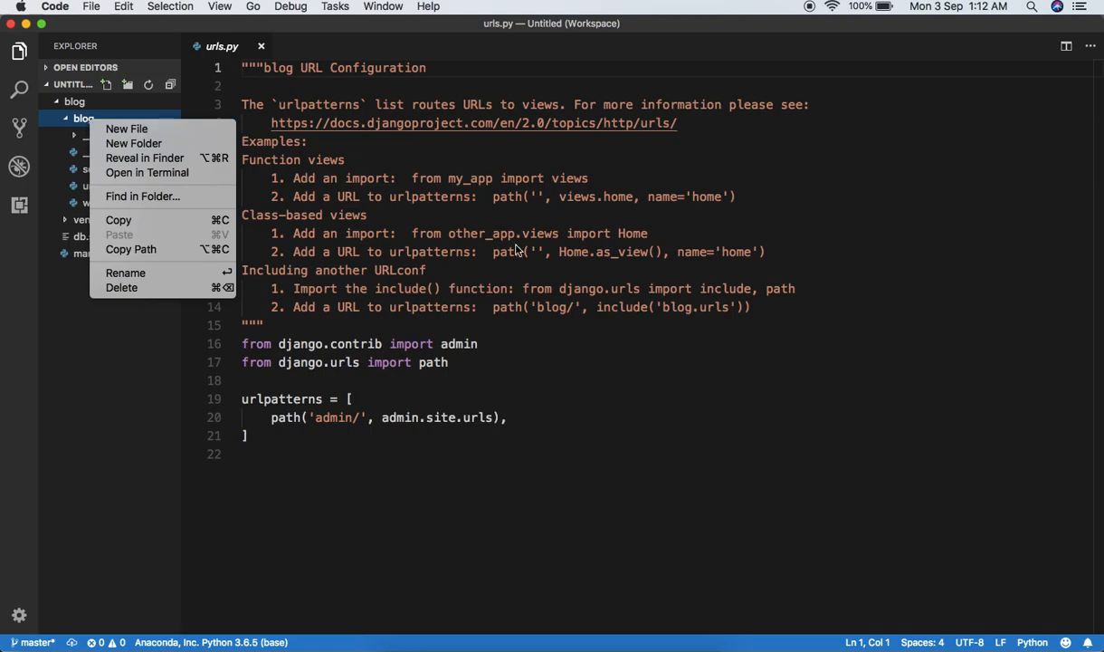